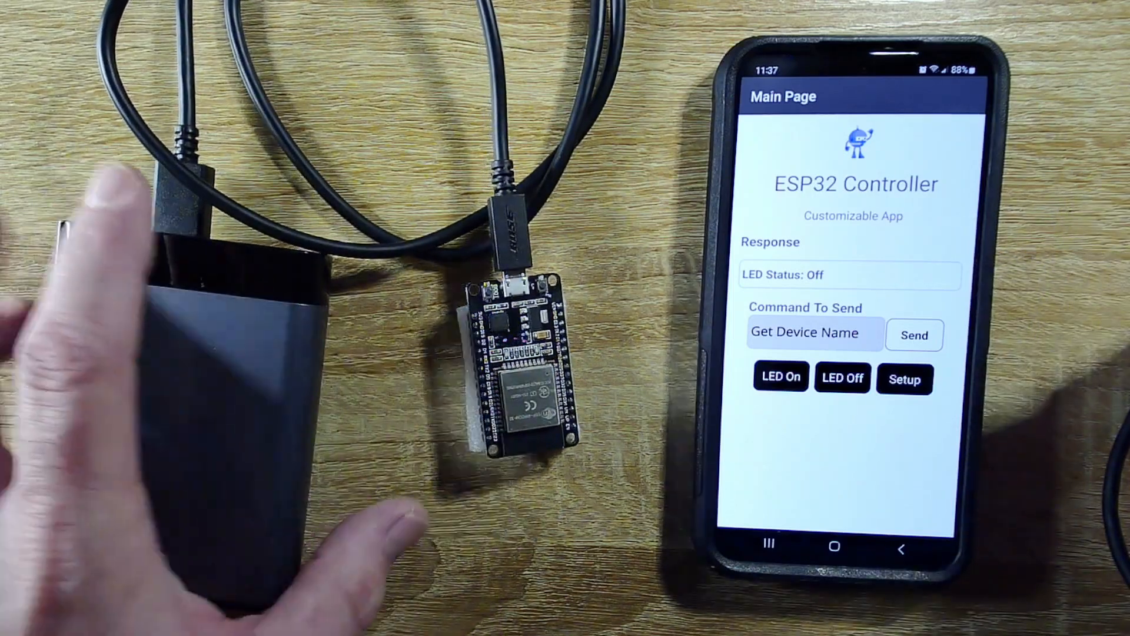
Send the Get Device Name command so the response shows "OS Jamme II".
left_click(914, 336)
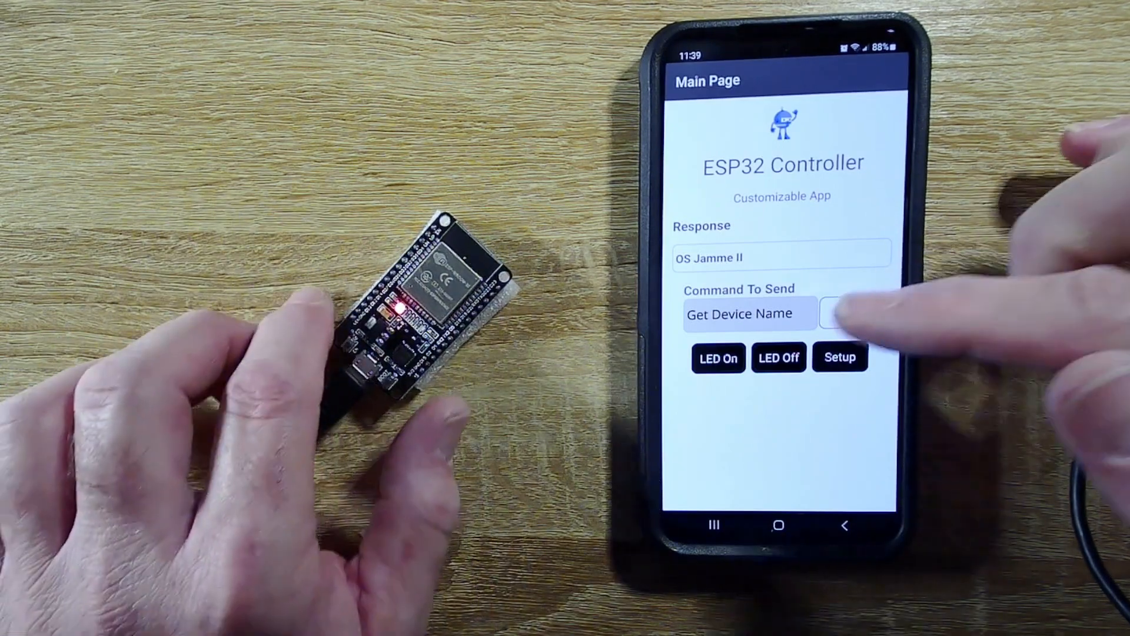
left_click(839, 357)
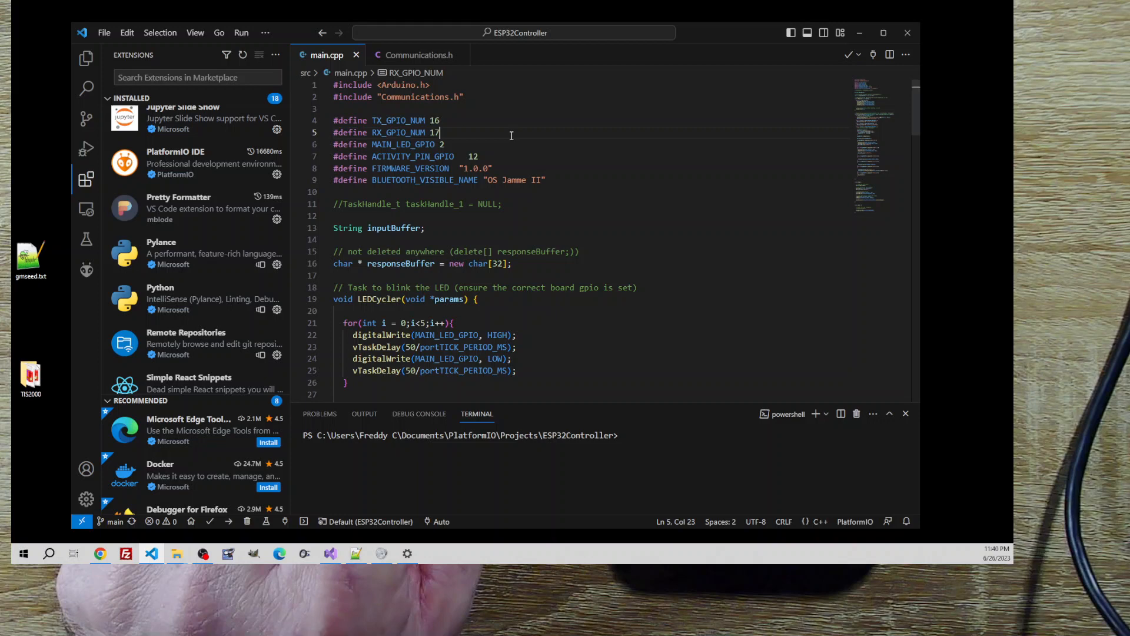
mouse_move(390, 188)
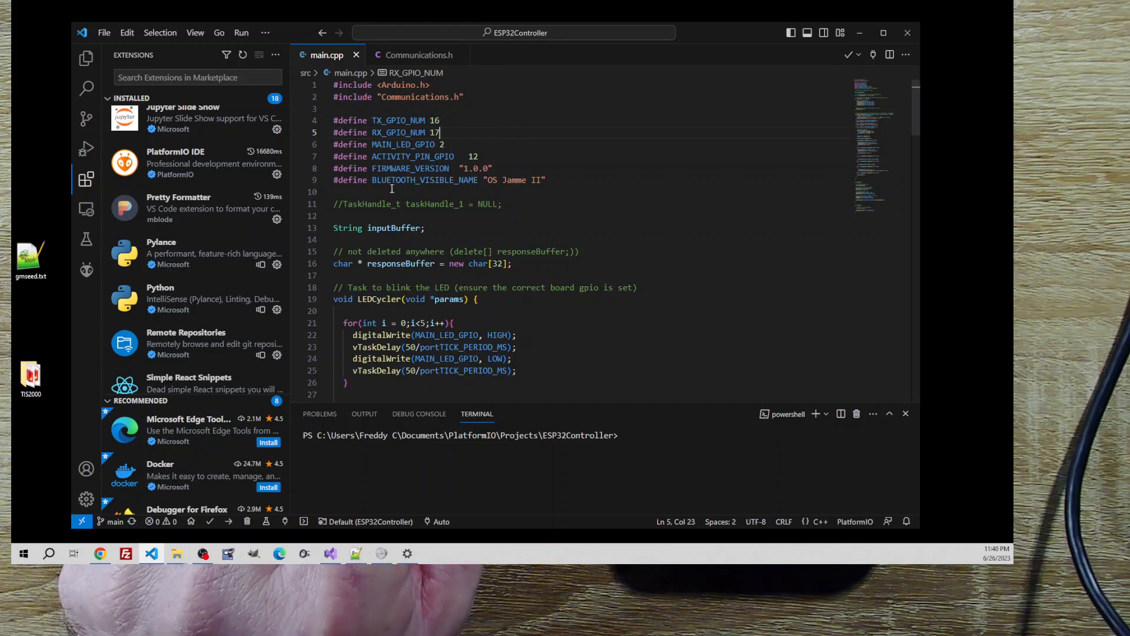
mouse_move(86, 148)
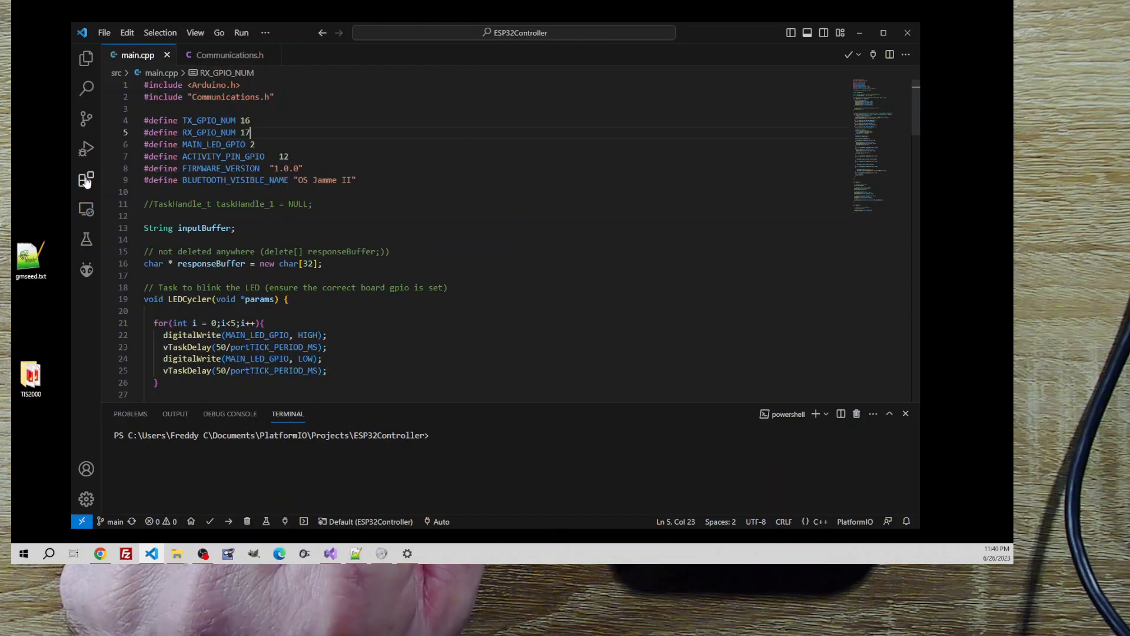
mouse_move(293, 135)
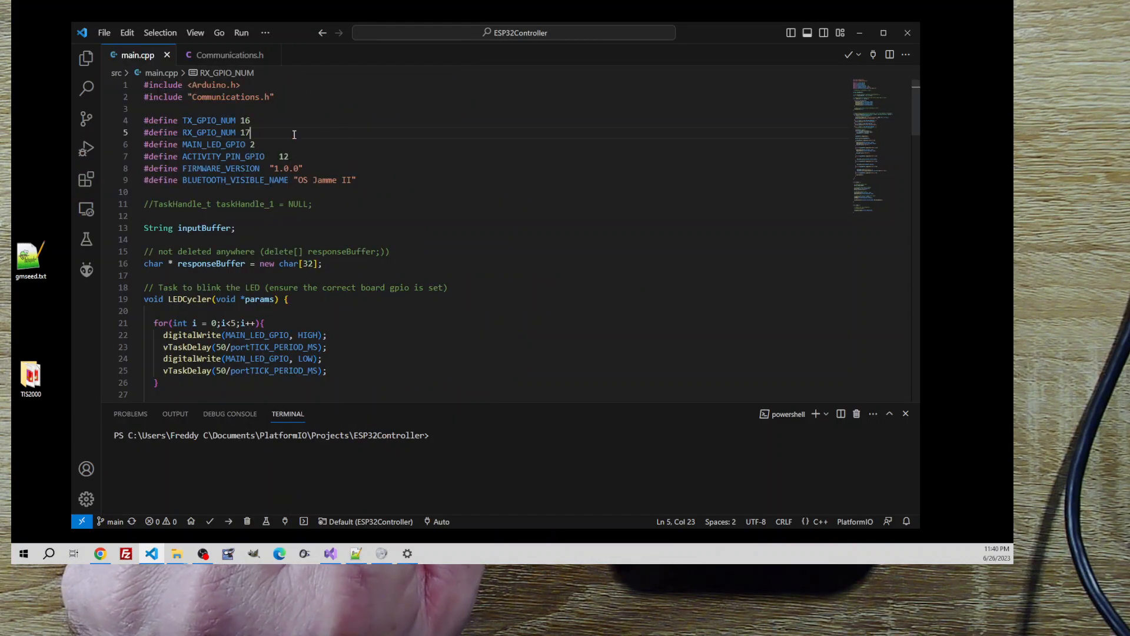
Select the Bluetooth visible name "OS Jamme II" and review main.cpp's AT command handlers and setup routine.
double_click(235, 179)
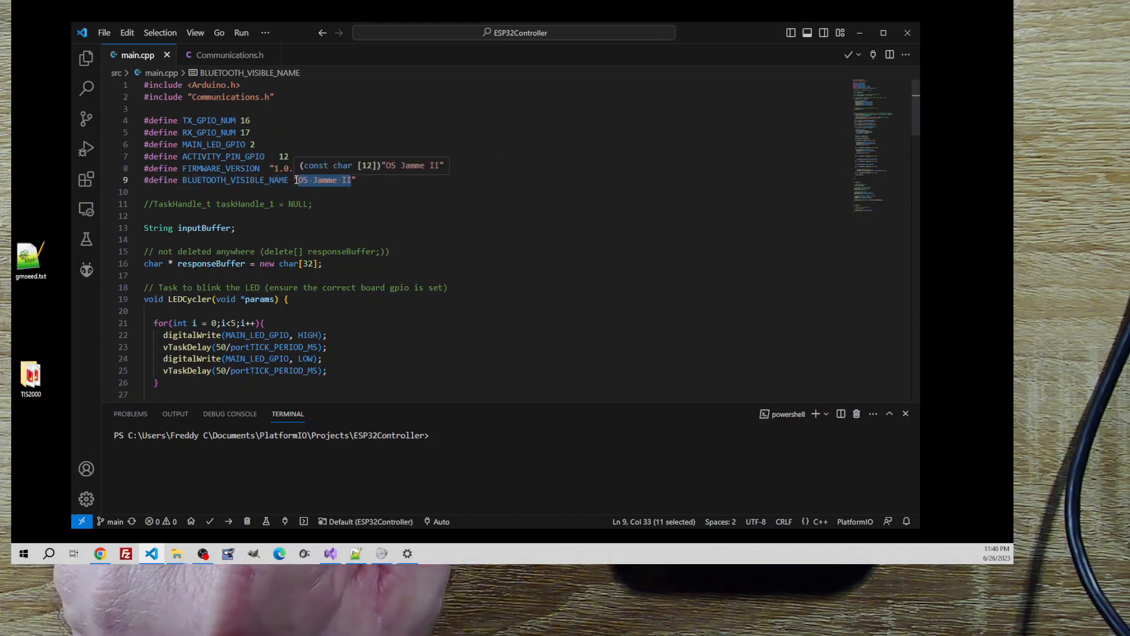
scroll("down", 3)
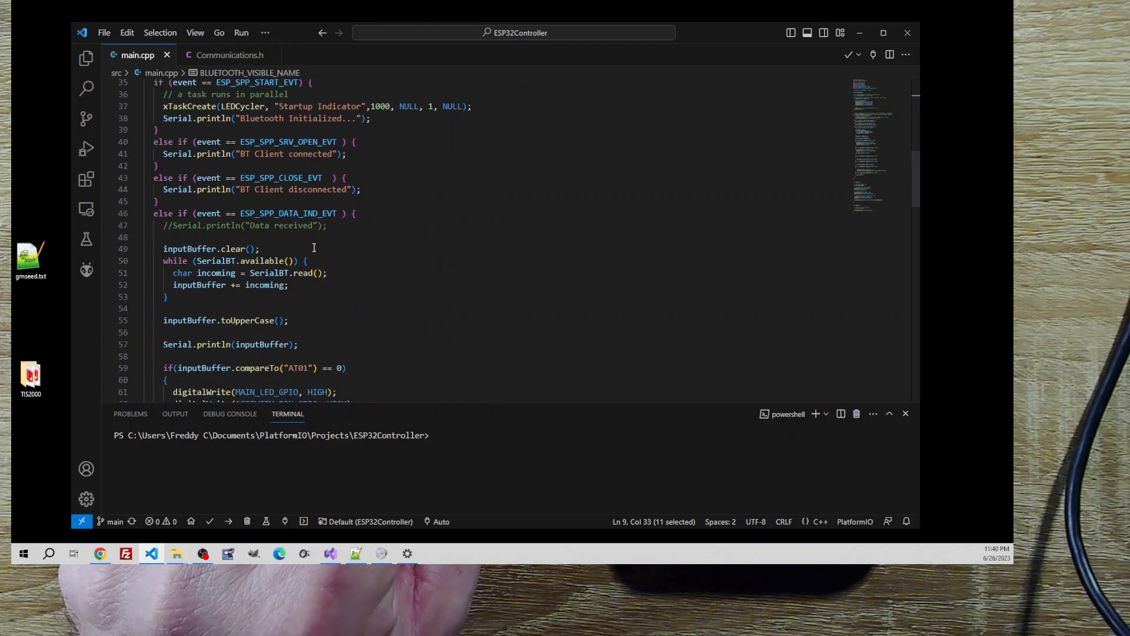
scroll("down", 3)
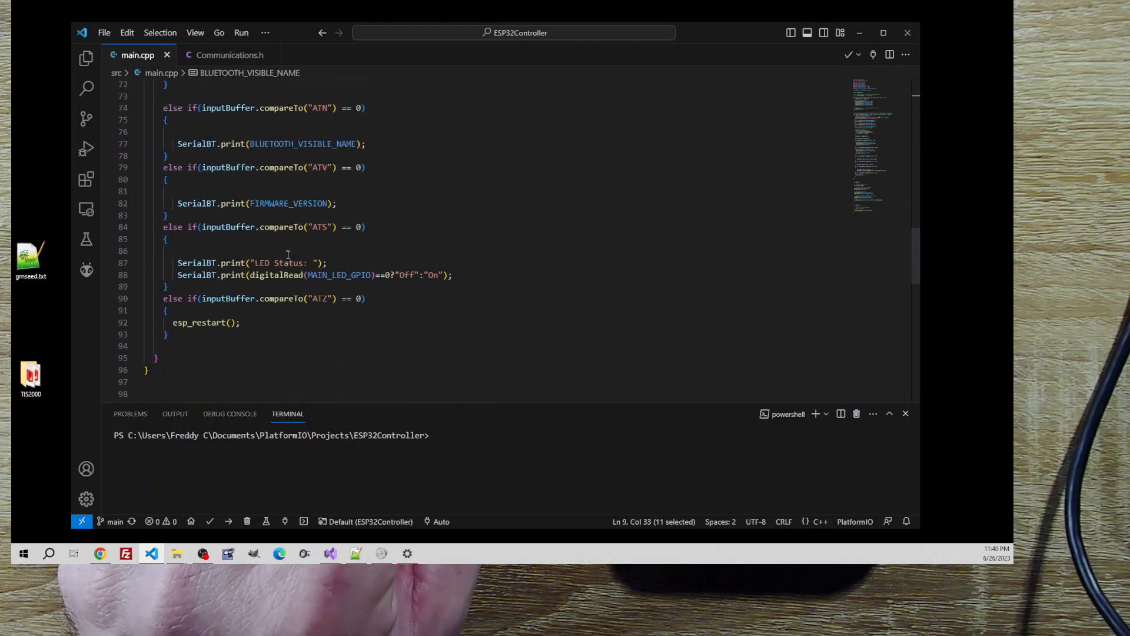
scroll("down", 3)
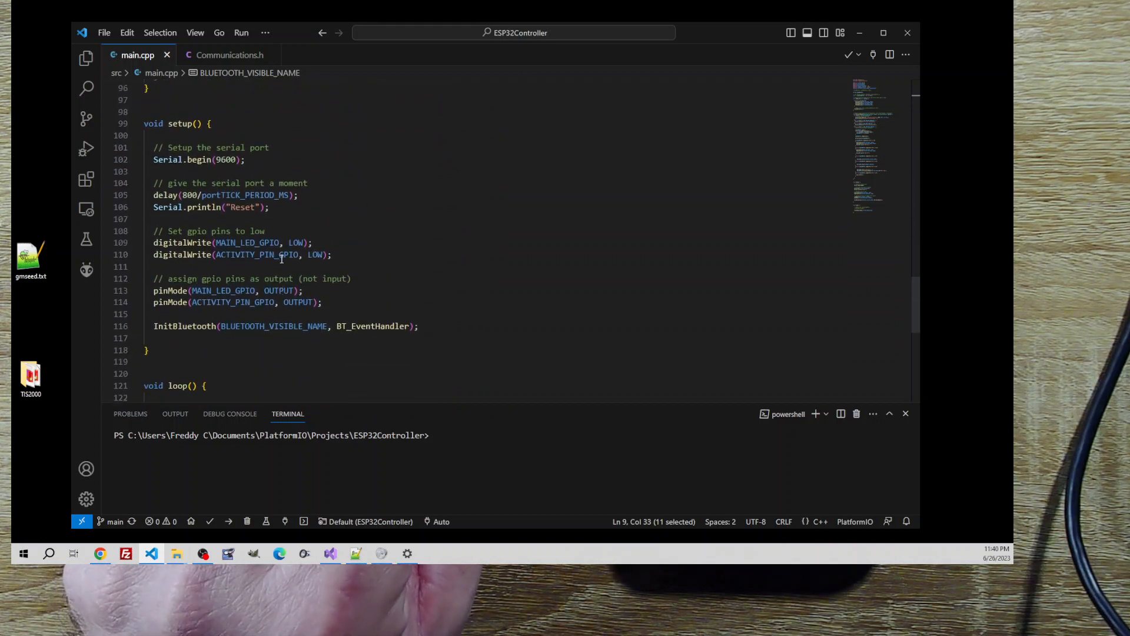
scroll("up", 3)
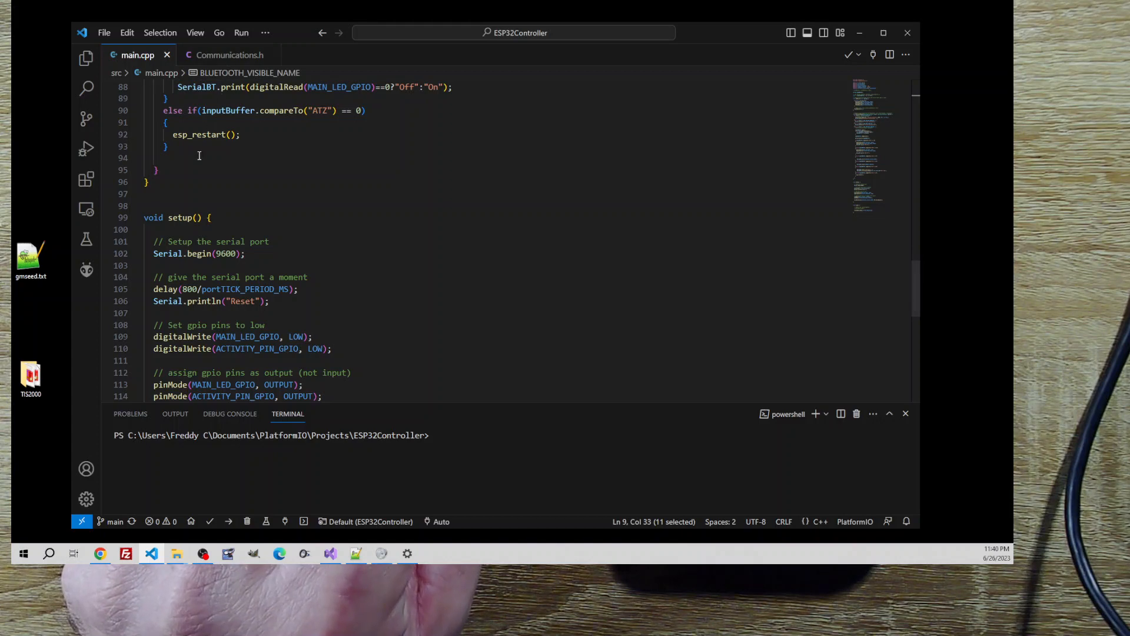
mouse_move(345, 59)
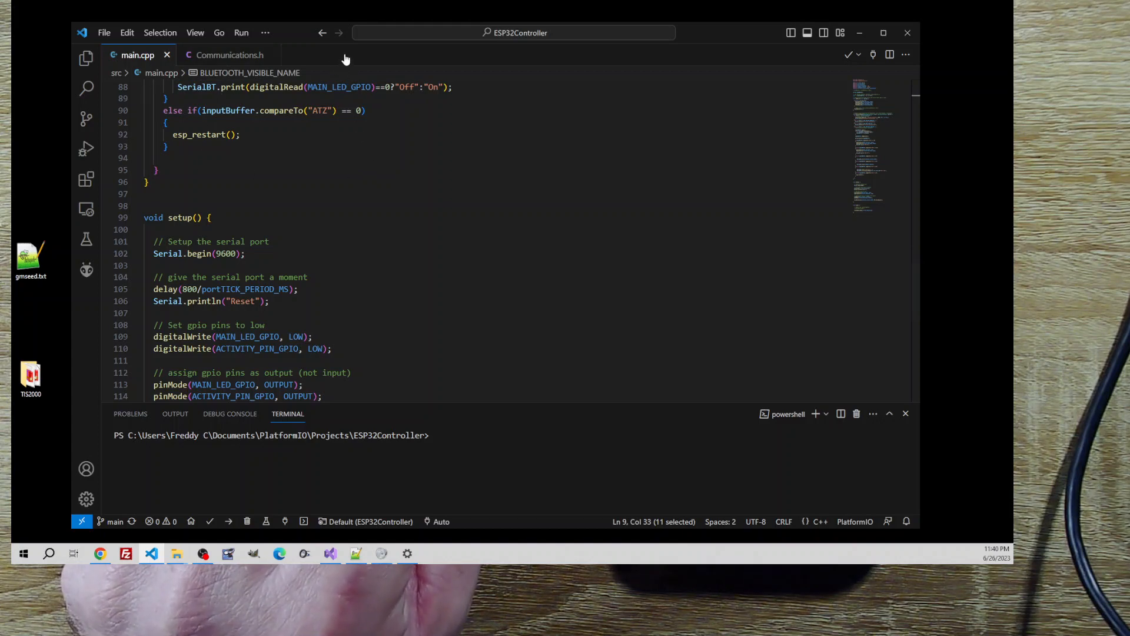
scroll("up", 3)
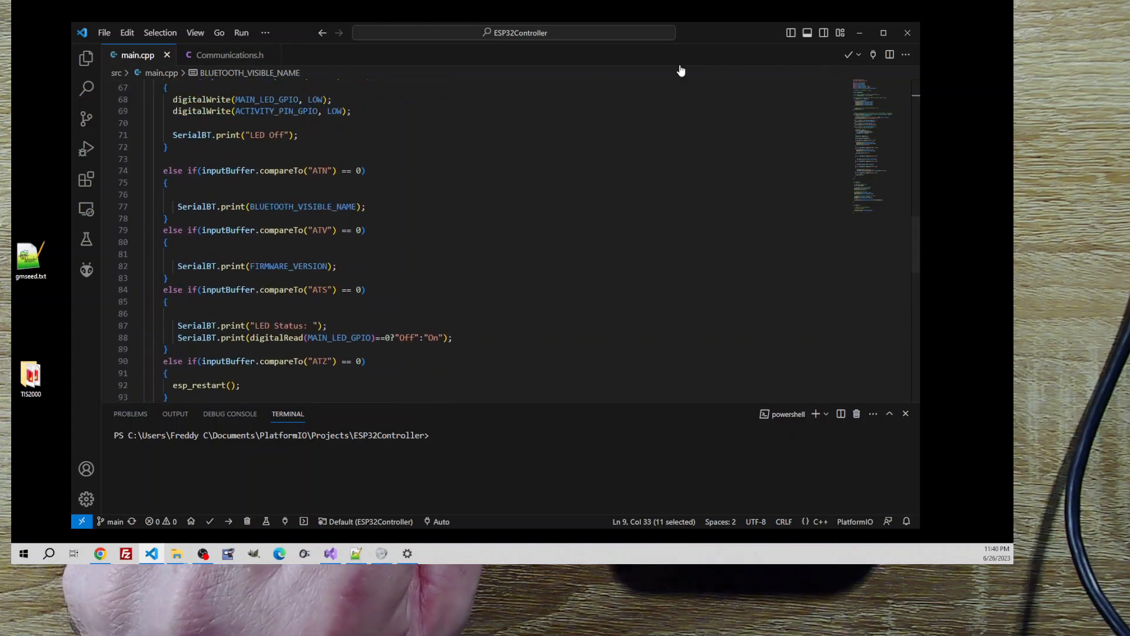
scroll("up", 3)
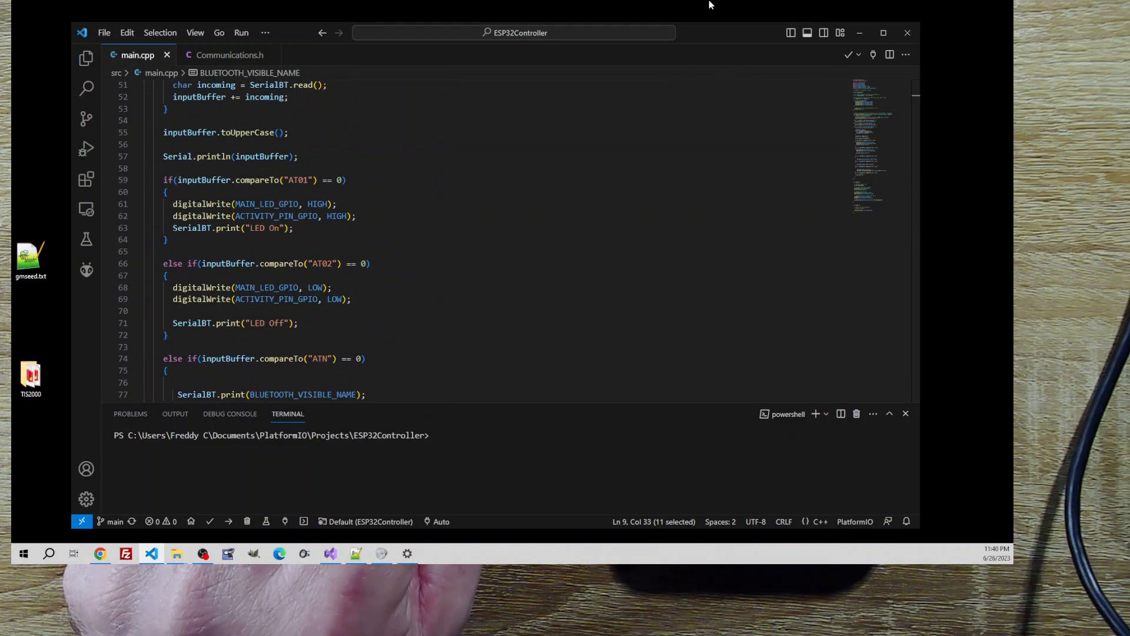
mouse_move(763, 35)
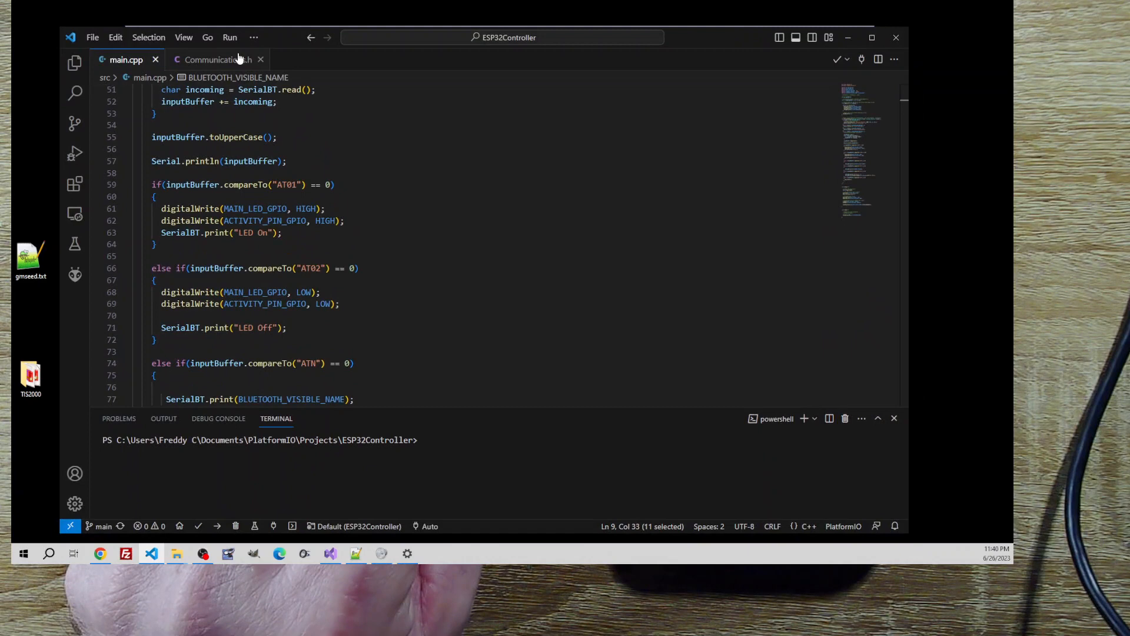
Check VS Code's About information, confirming version 1.79.2, and dismiss it.
left_click(76, 64)
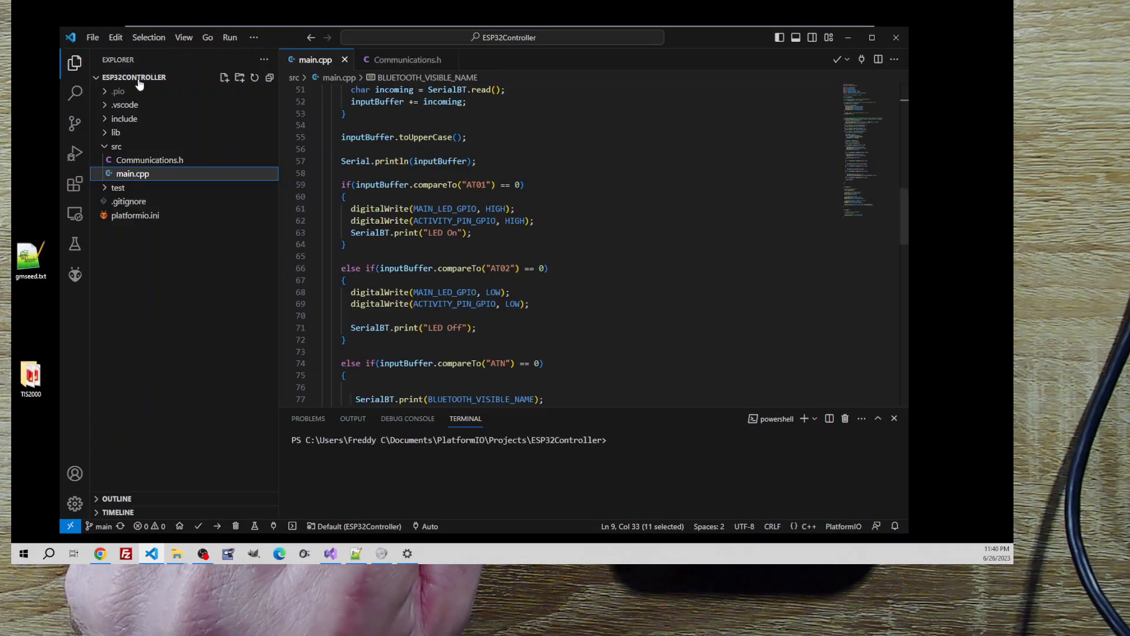
left_click(253, 36)
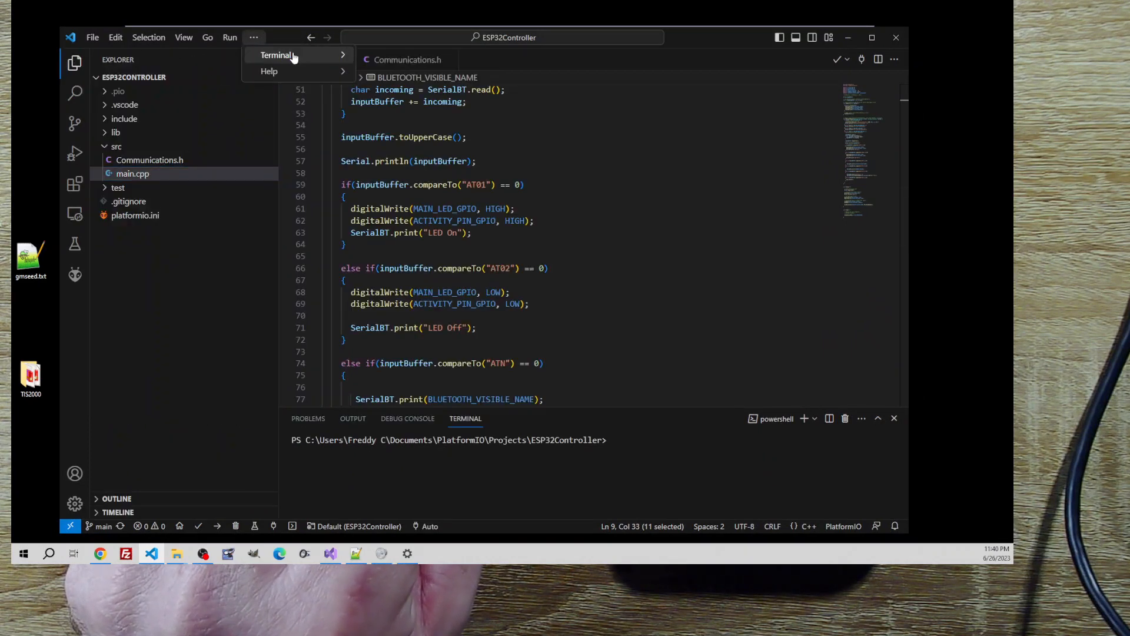
left_click(269, 71)
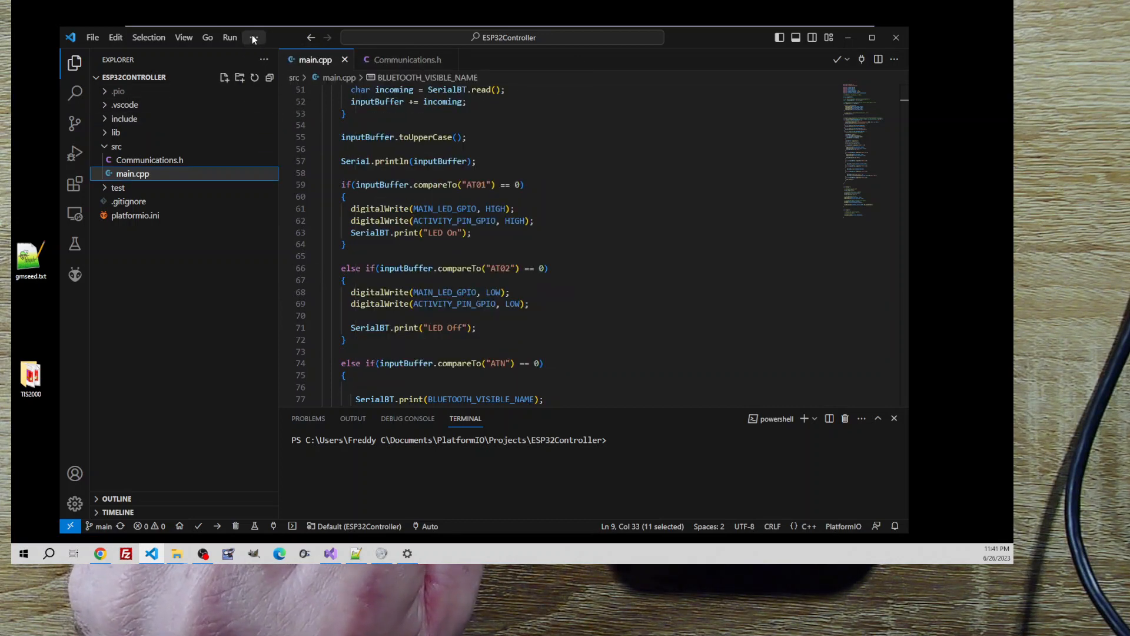
left_click(253, 37)
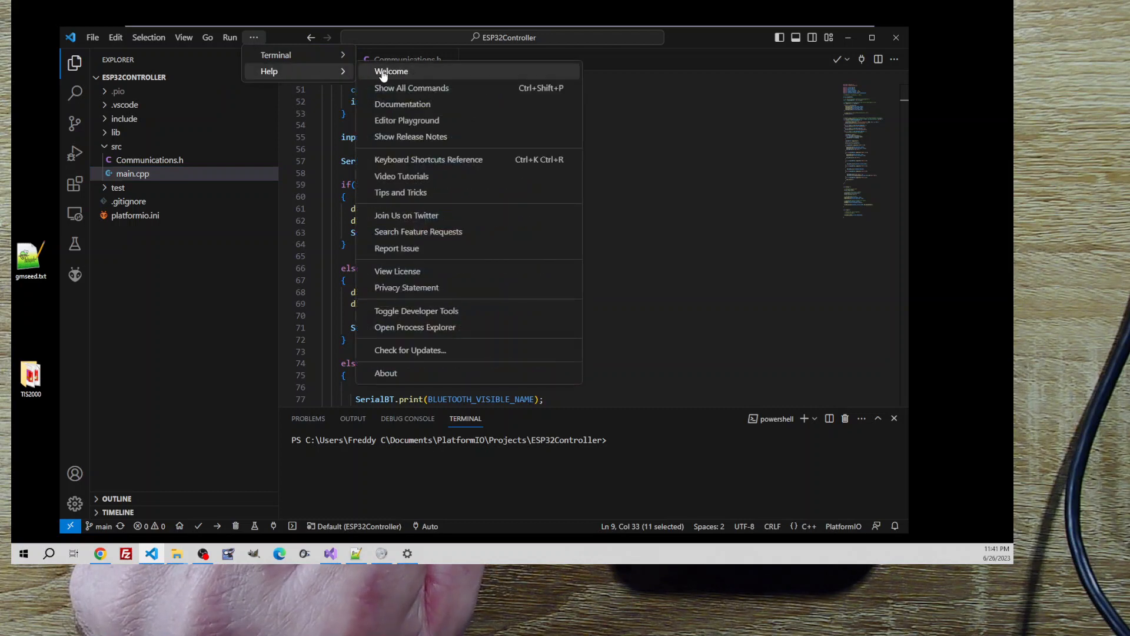
left_click(386, 373)
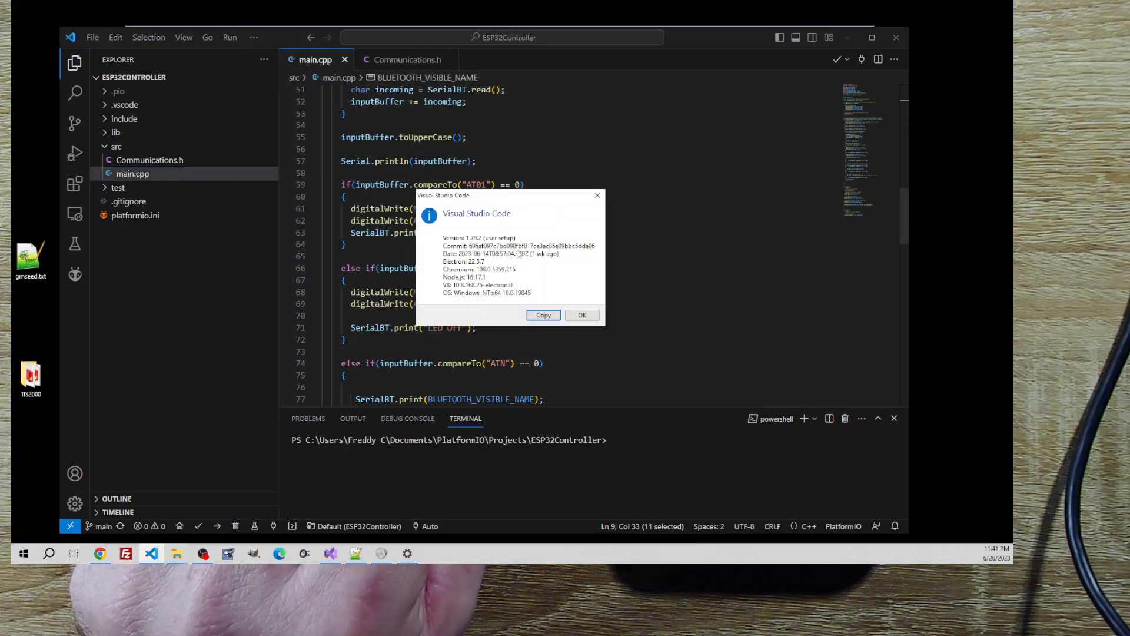
mouse_move(474, 224)
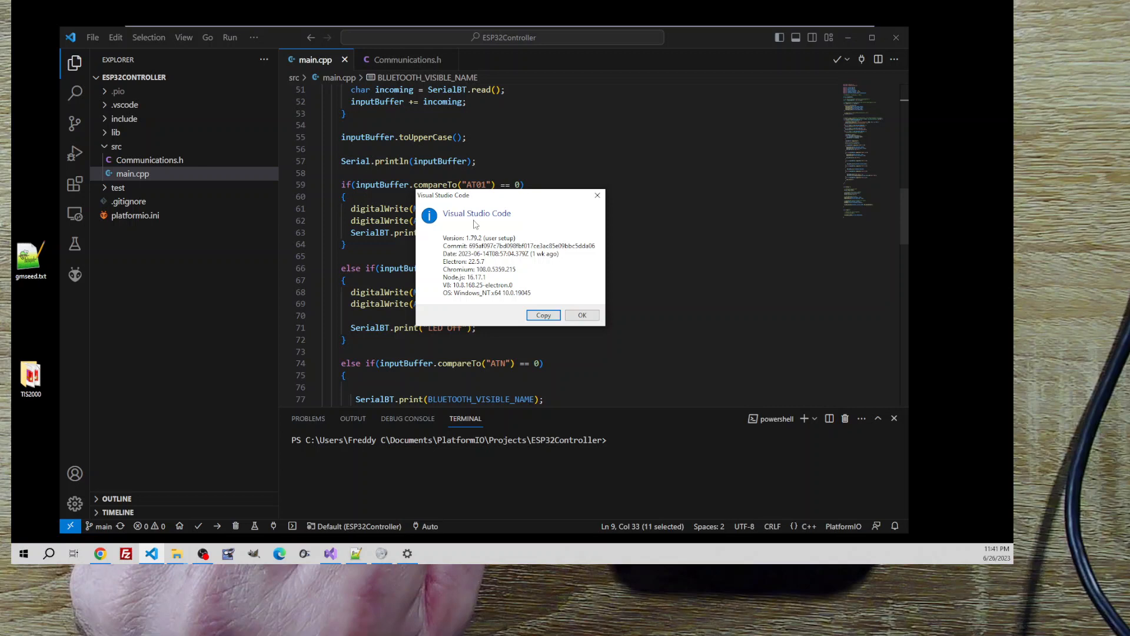
mouse_move(581, 316)
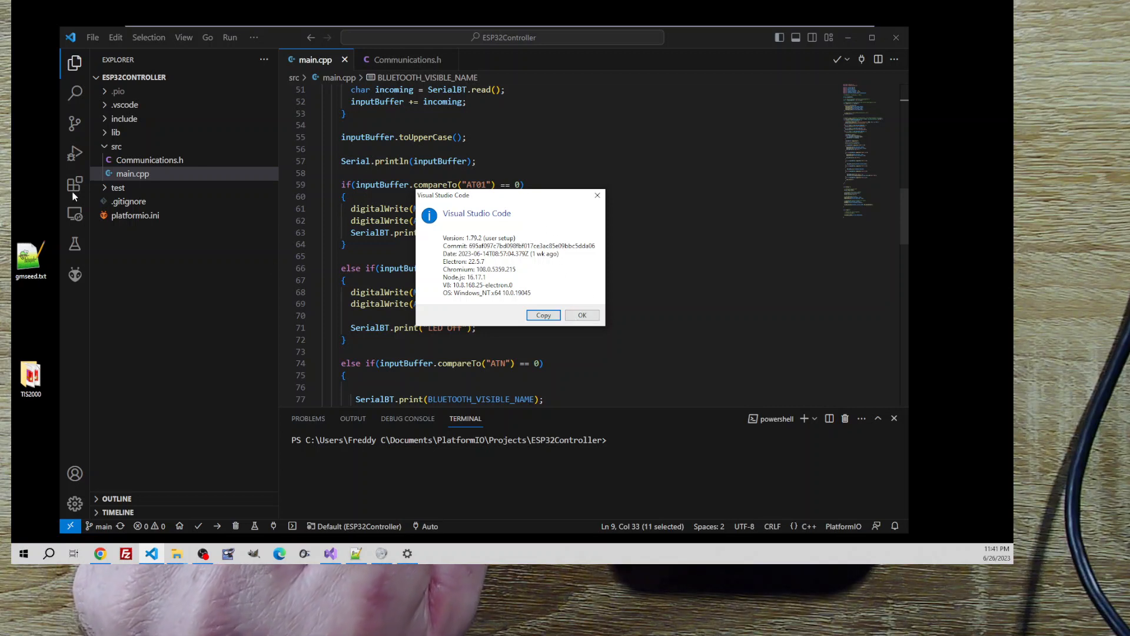
mouse_move(579, 298)
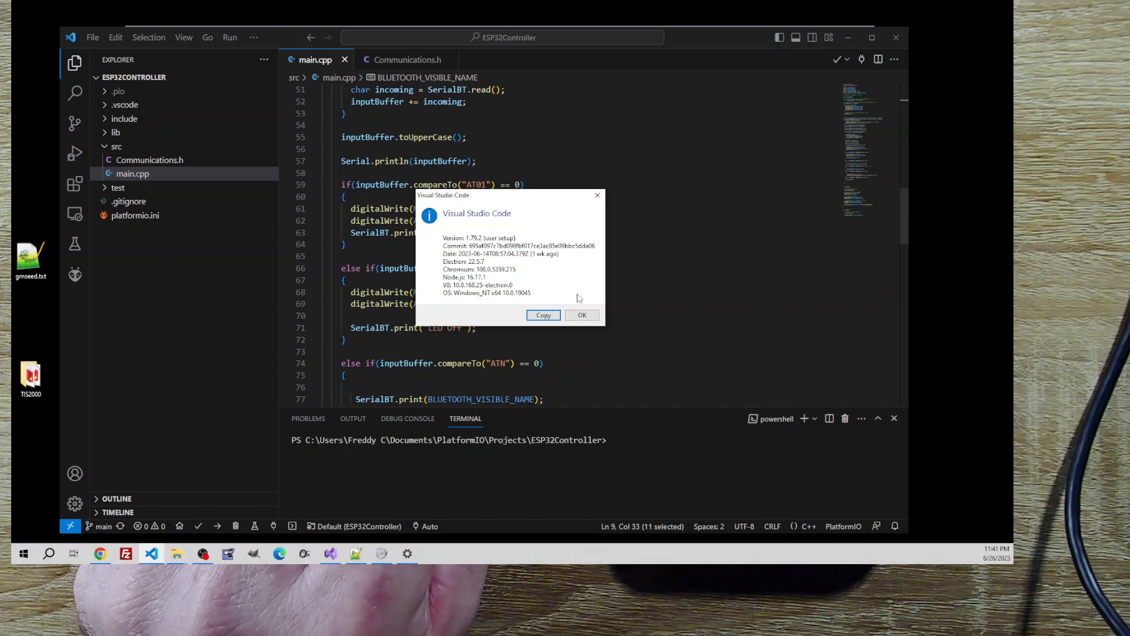
left_click(581, 315)
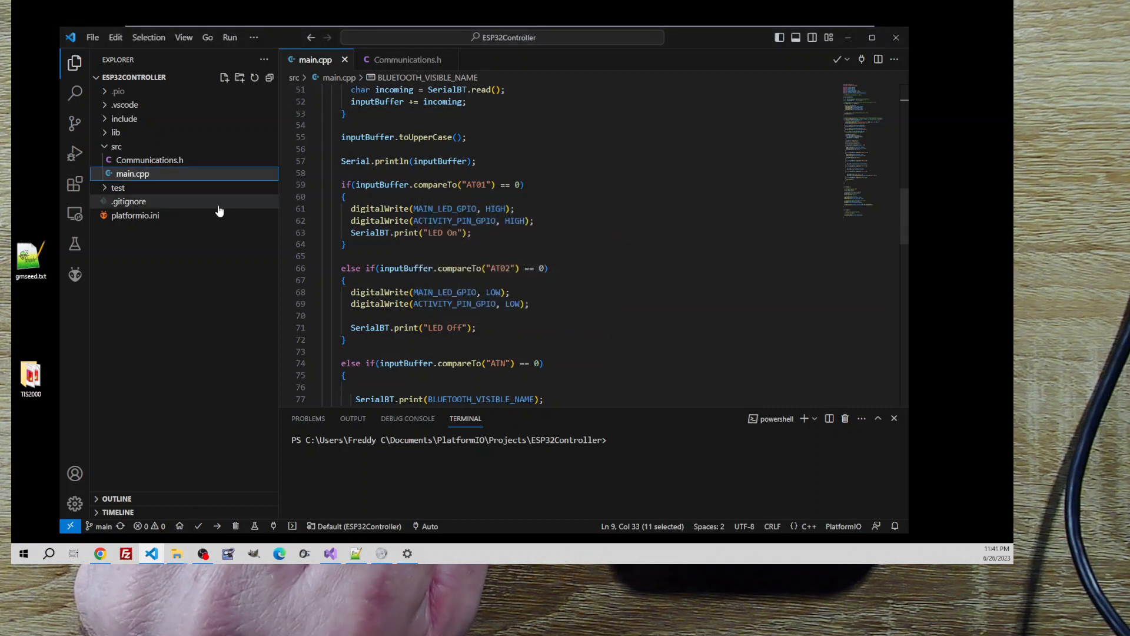
Look at the Extensions and PlatformIO views, then hide the side bar so main.cpp fills the window.
left_click(76, 184)
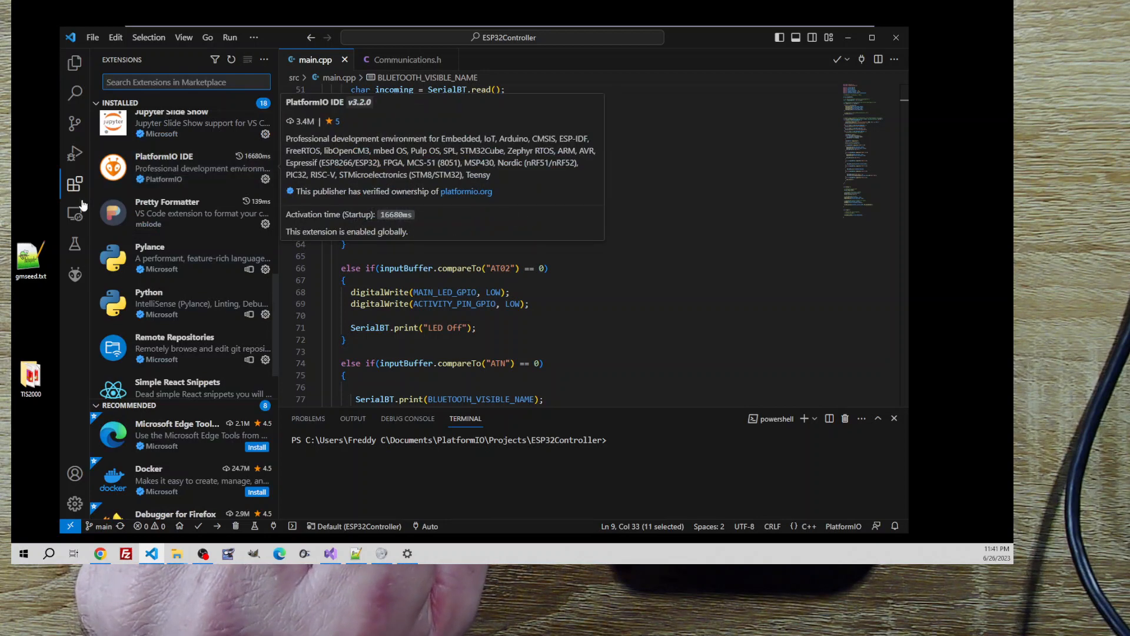
left_click(76, 280)
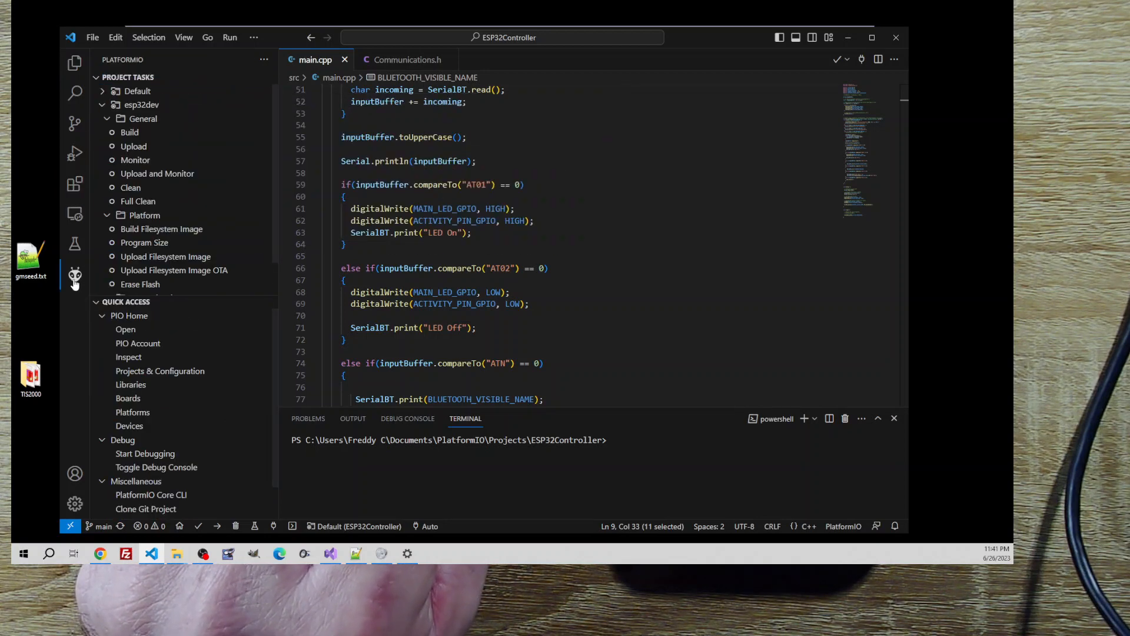
left_click(76, 279)
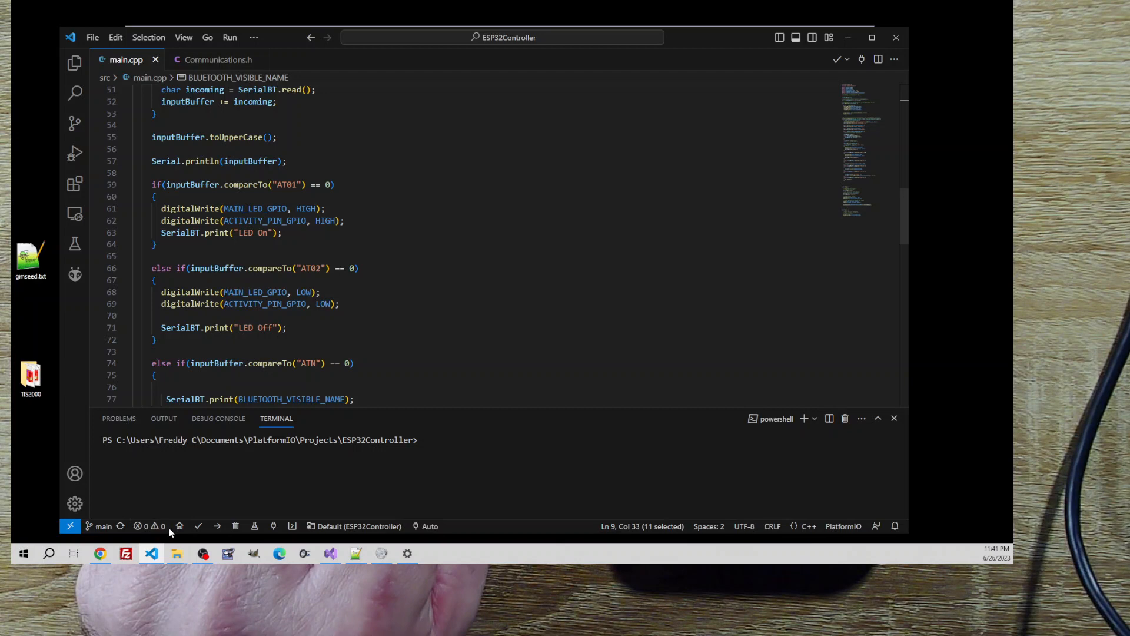
mouse_move(198, 525)
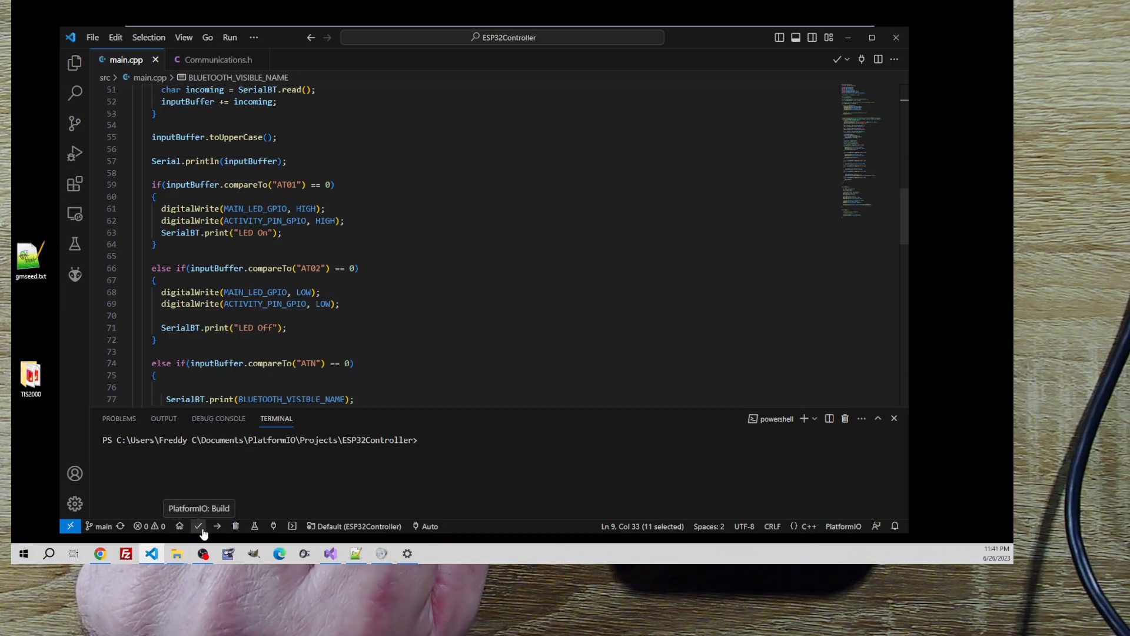
mouse_move(215, 525)
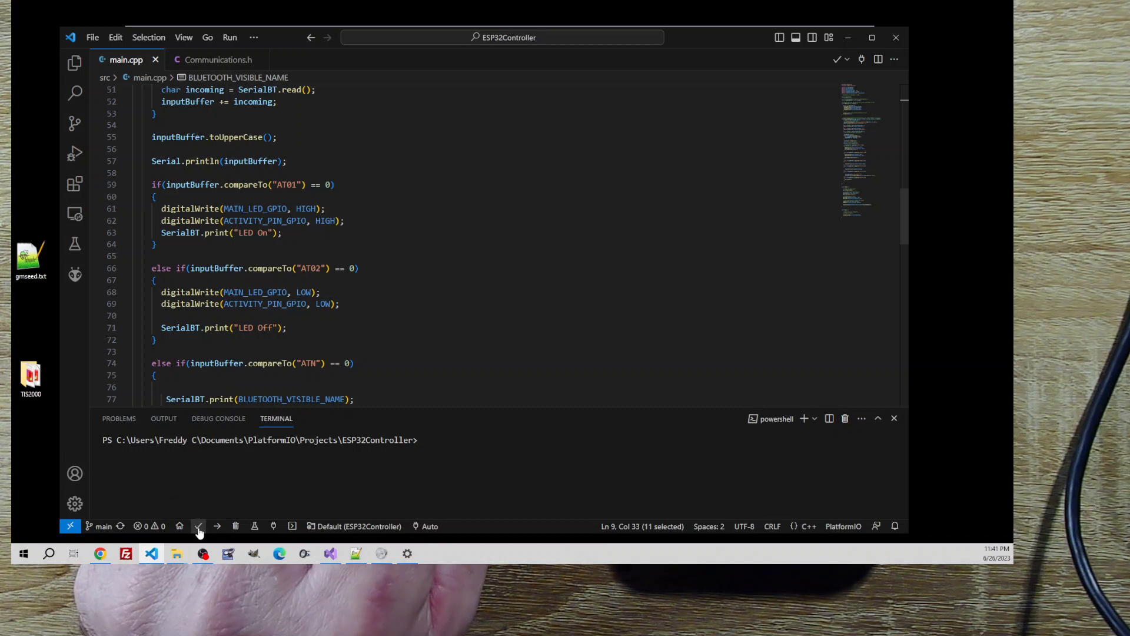
Start a PlatformIO build of the ESP32Controller firmware for the esp32dev board.
left_click(200, 525)
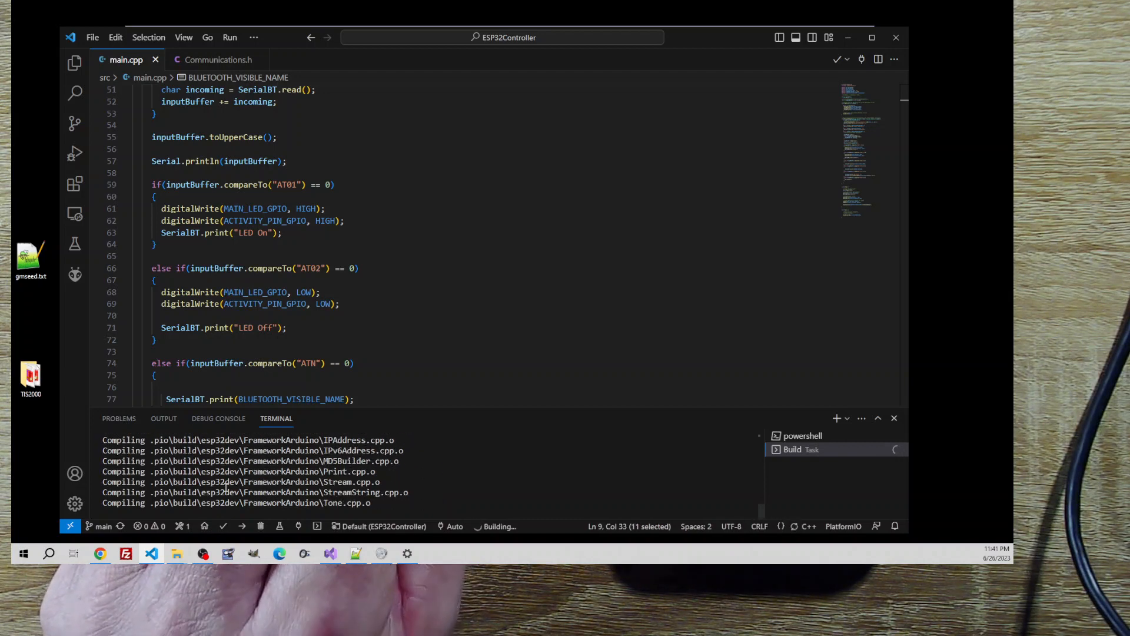
mouse_move(242, 525)
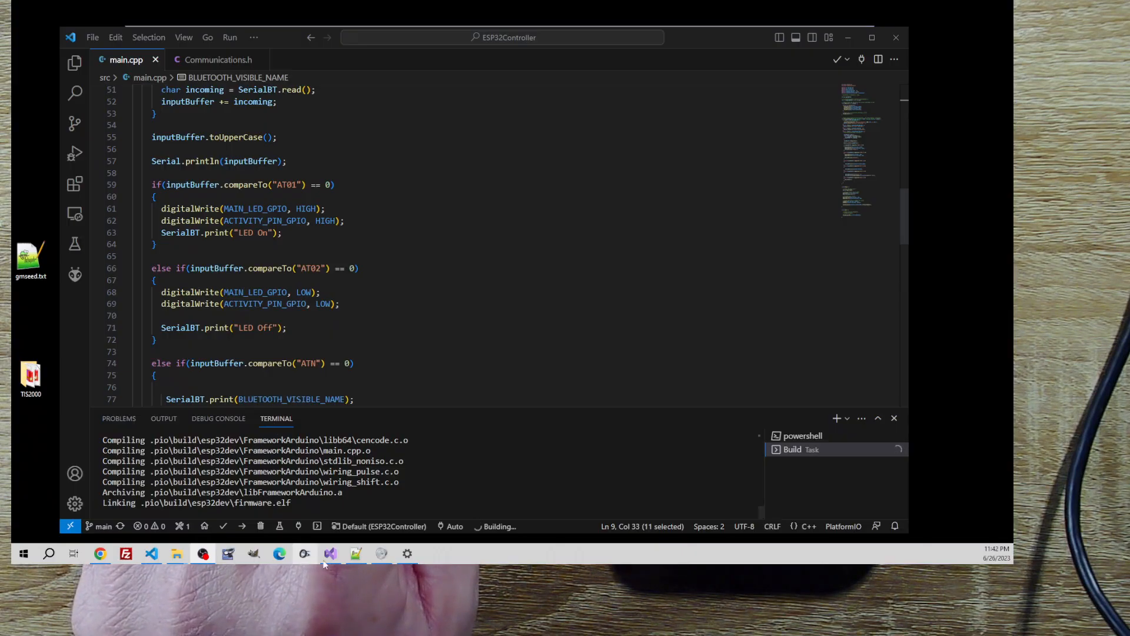
Switch to the ESP32_Android_Controller solution and expand its Models folder to show SimpleCommand.cs.
left_click(330, 553)
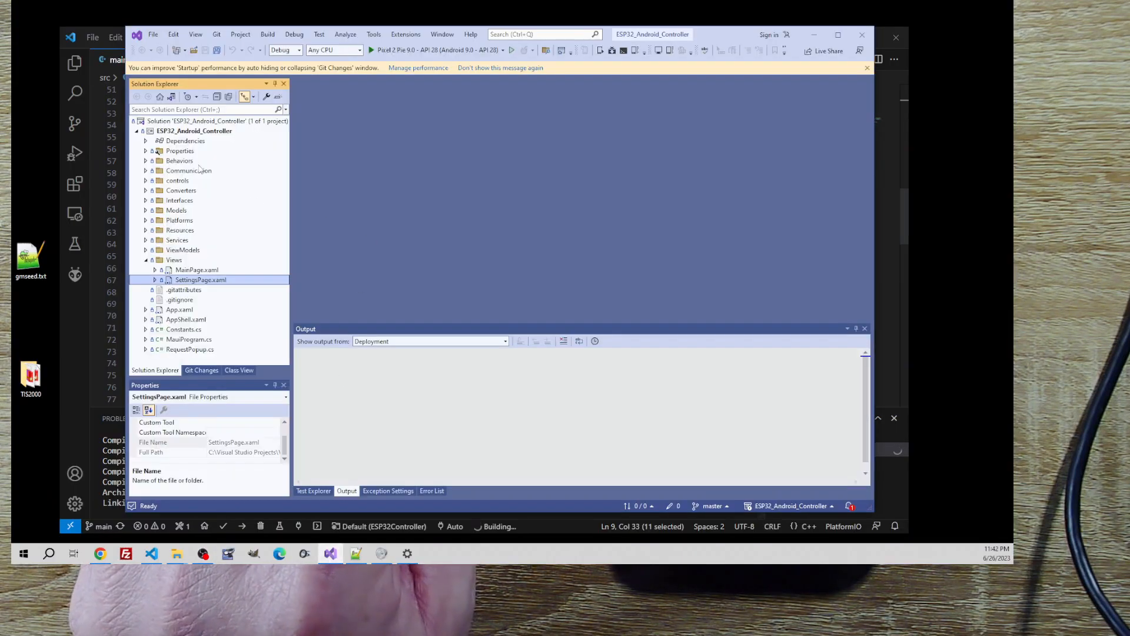
mouse_move(220, 201)
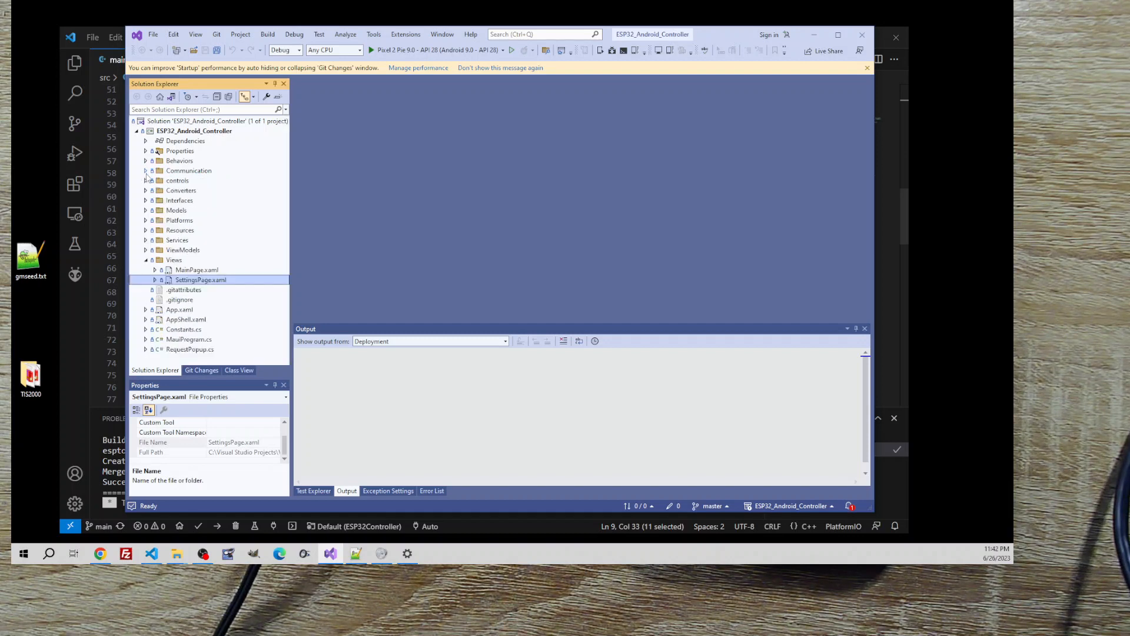
left_click(146, 210)
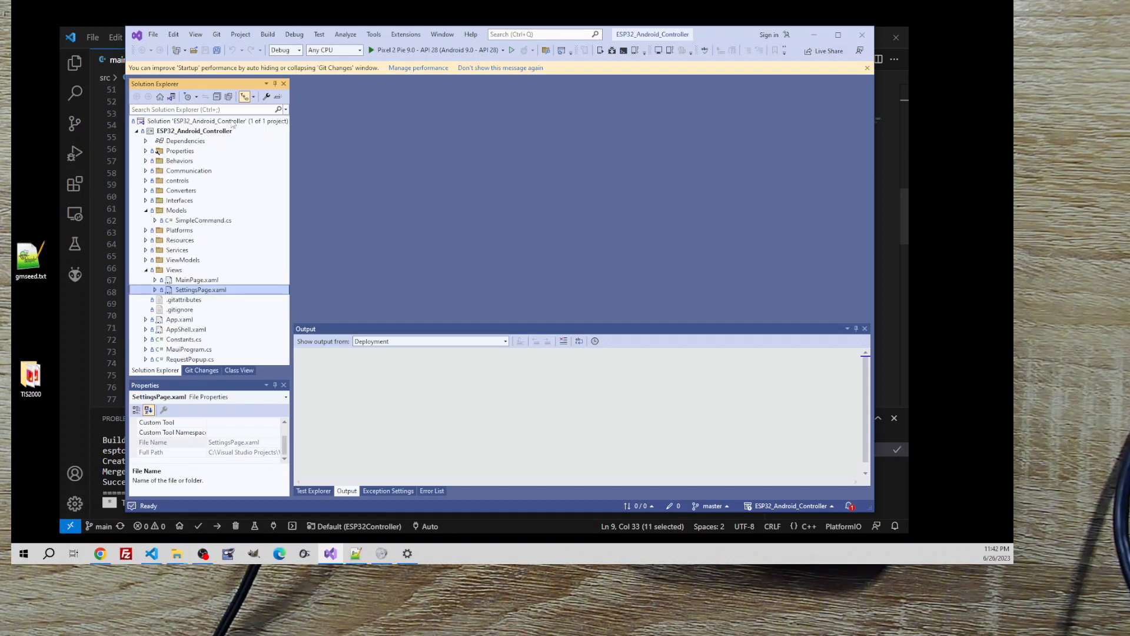
Confirm Visual Studio 2022 is version 17.6.1 via About and dismiss it.
left_click(471, 34)
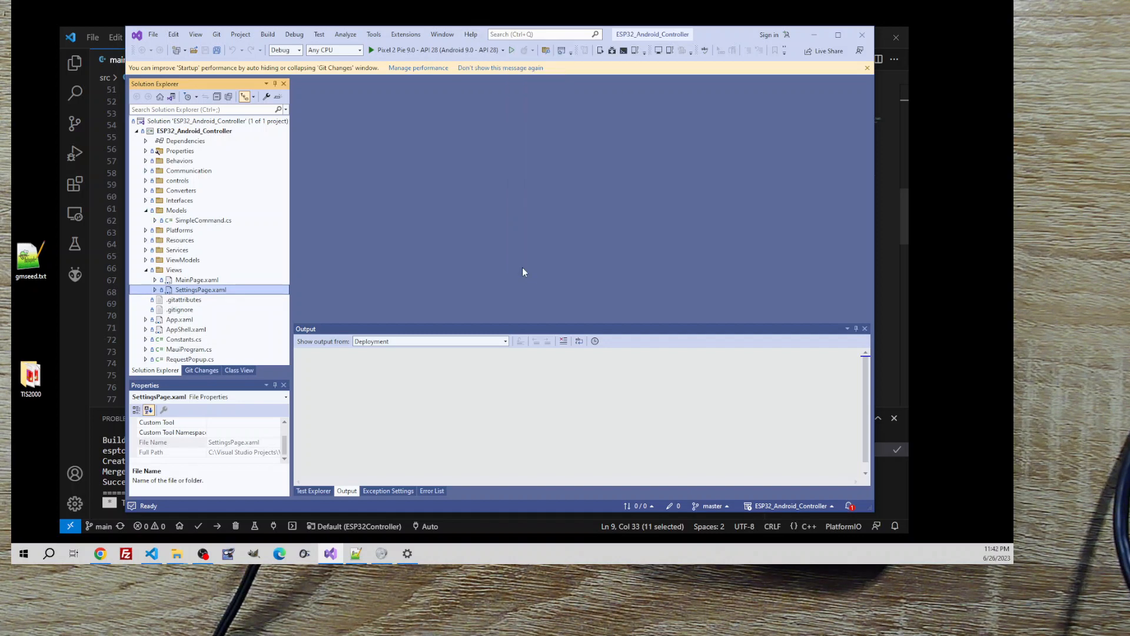
mouse_move(360, 131)
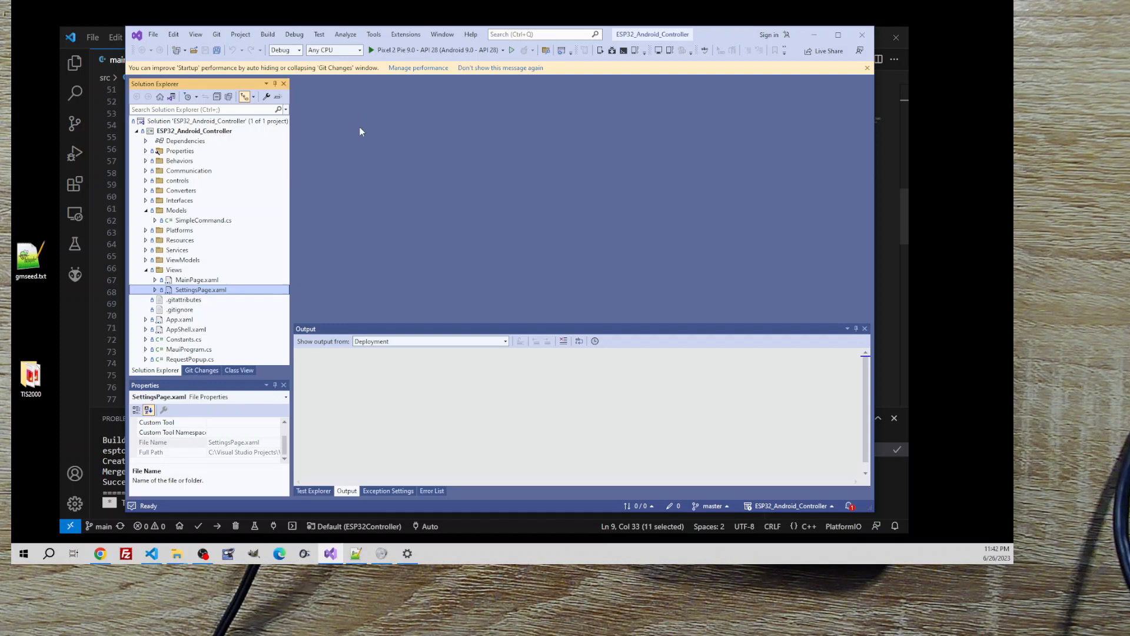
left_click(469, 34)
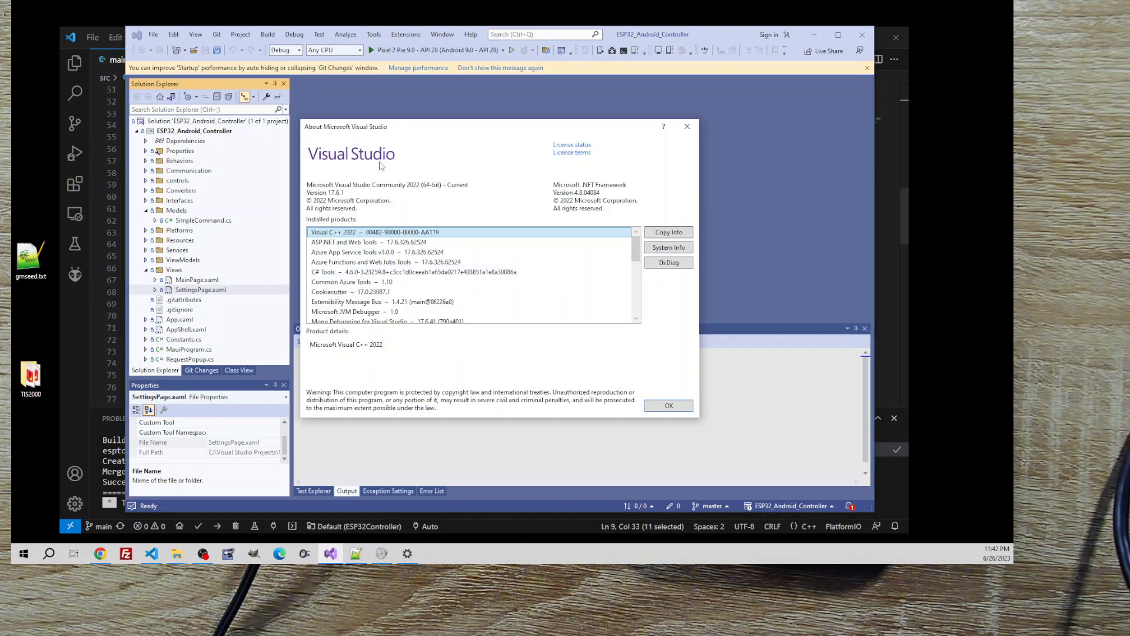
mouse_move(406, 238)
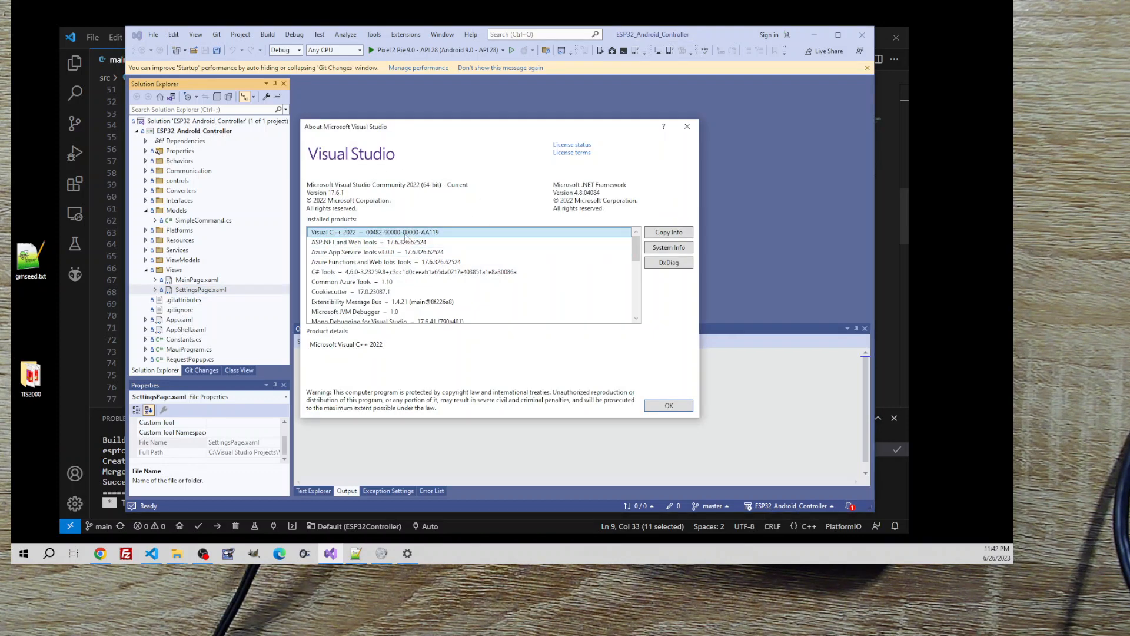
mouse_move(540, 190)
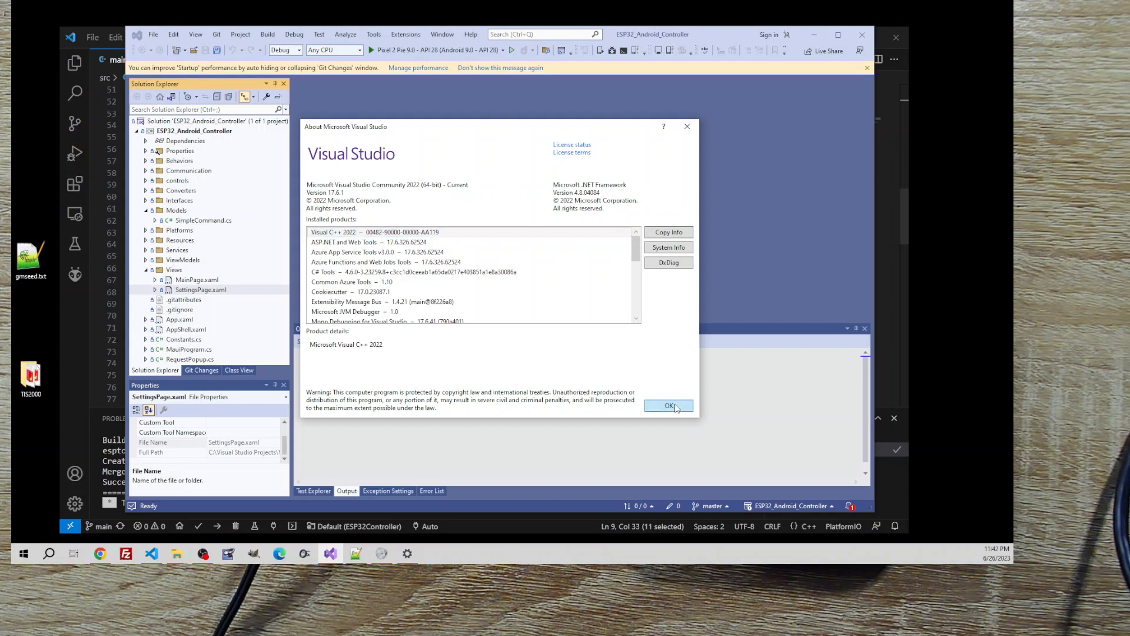
left_click(668, 405)
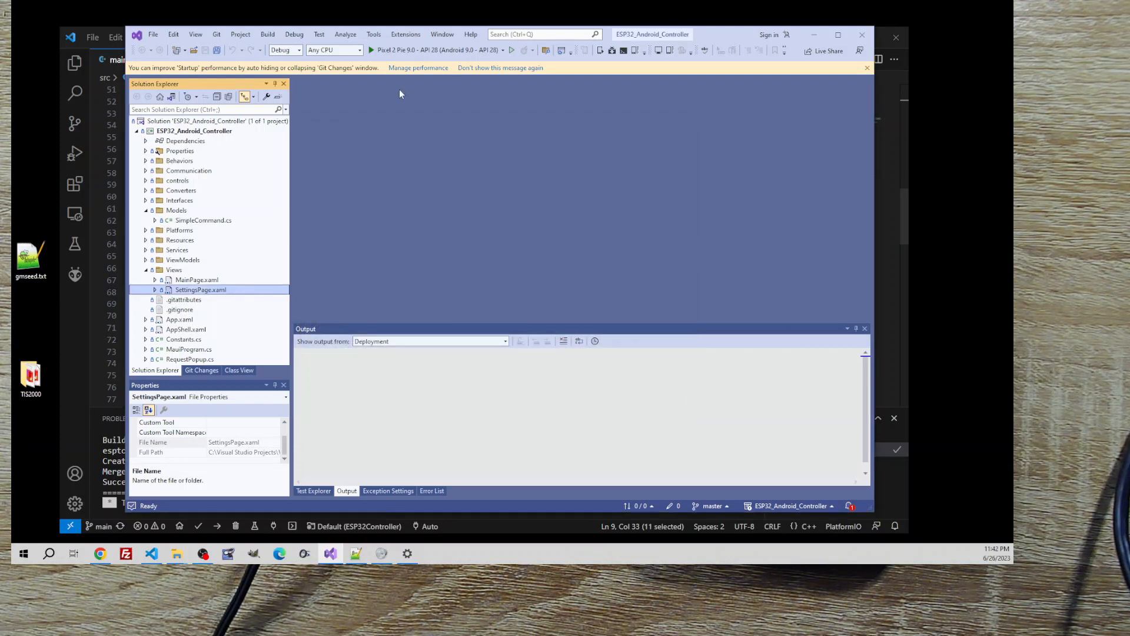
mouse_move(496, 64)
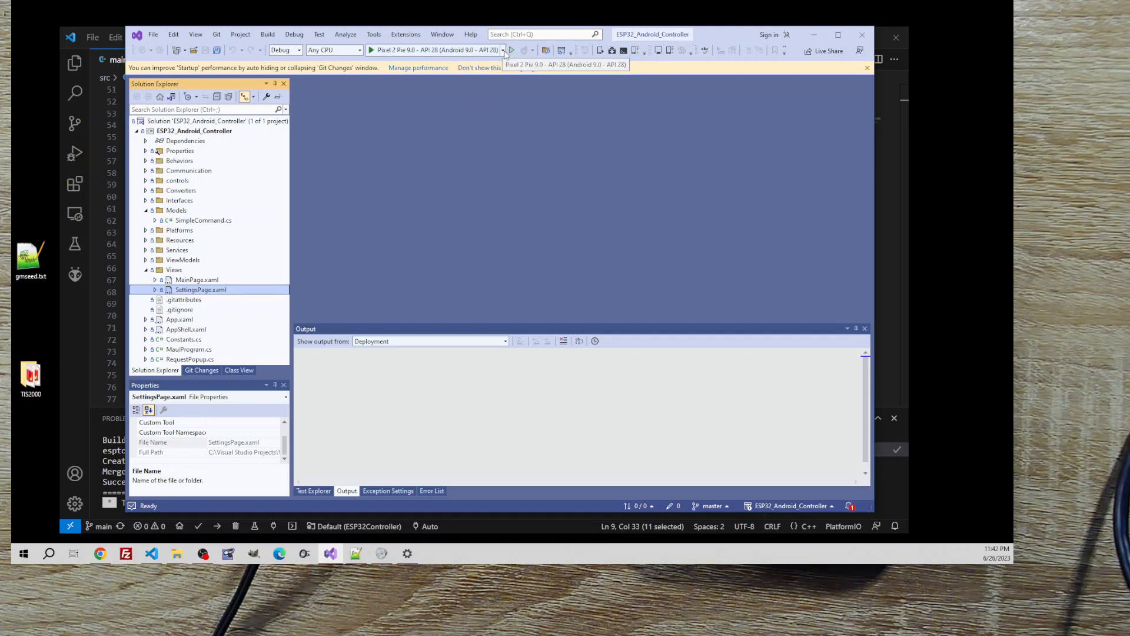
Set the debug target to the local Samsung SM-G930V phone (Android 8.0, API 26).
left_click(503, 50)
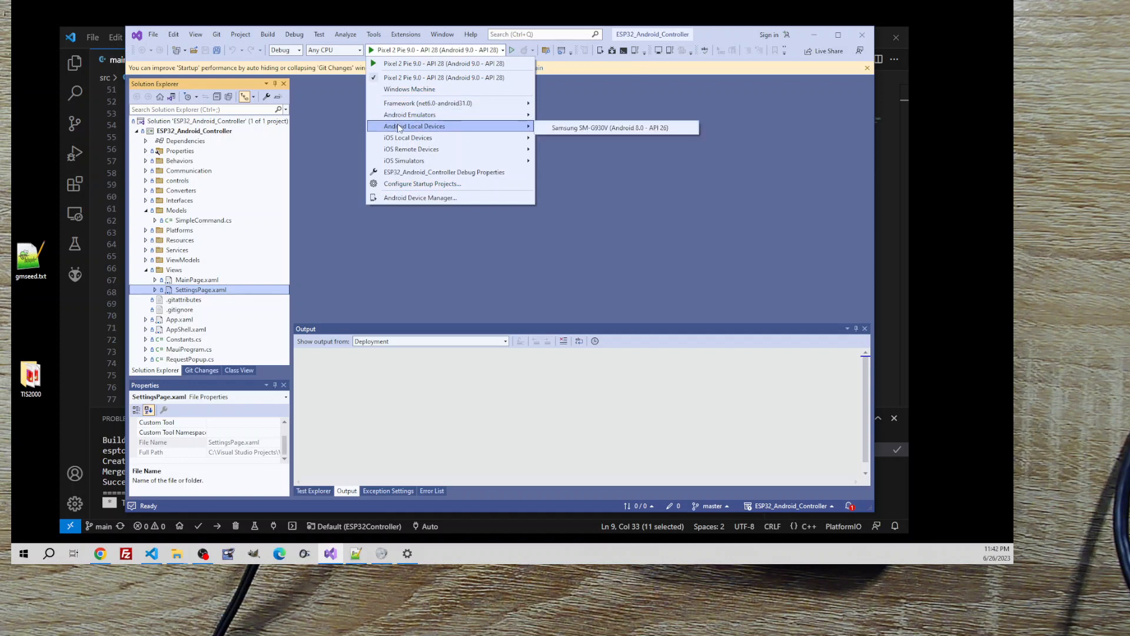
mouse_move(409, 114)
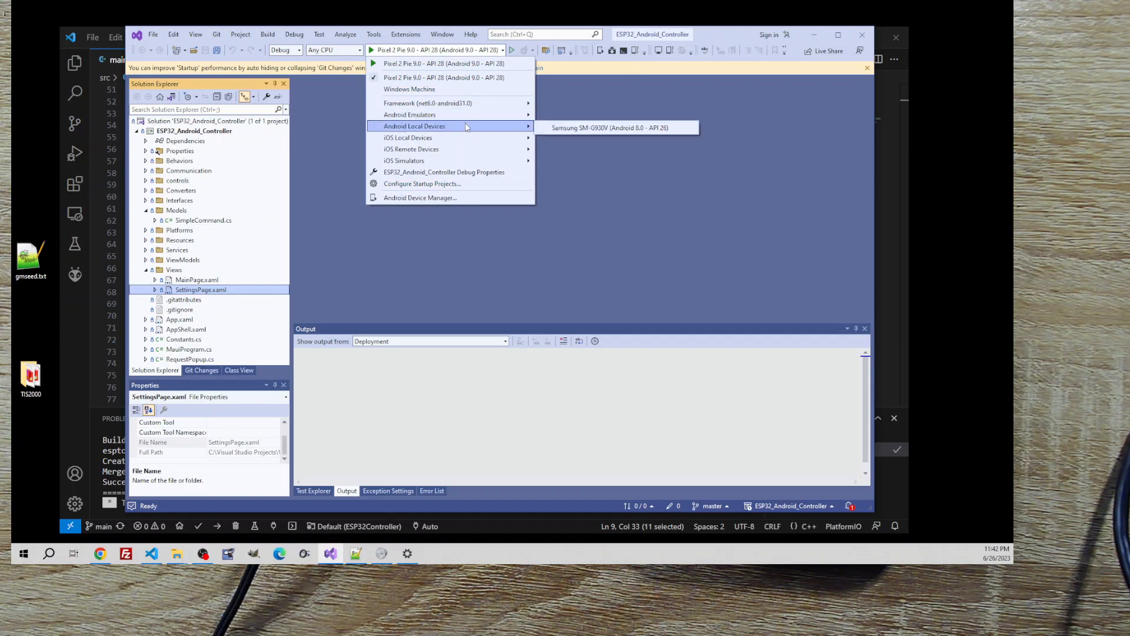
mouse_move(615, 127)
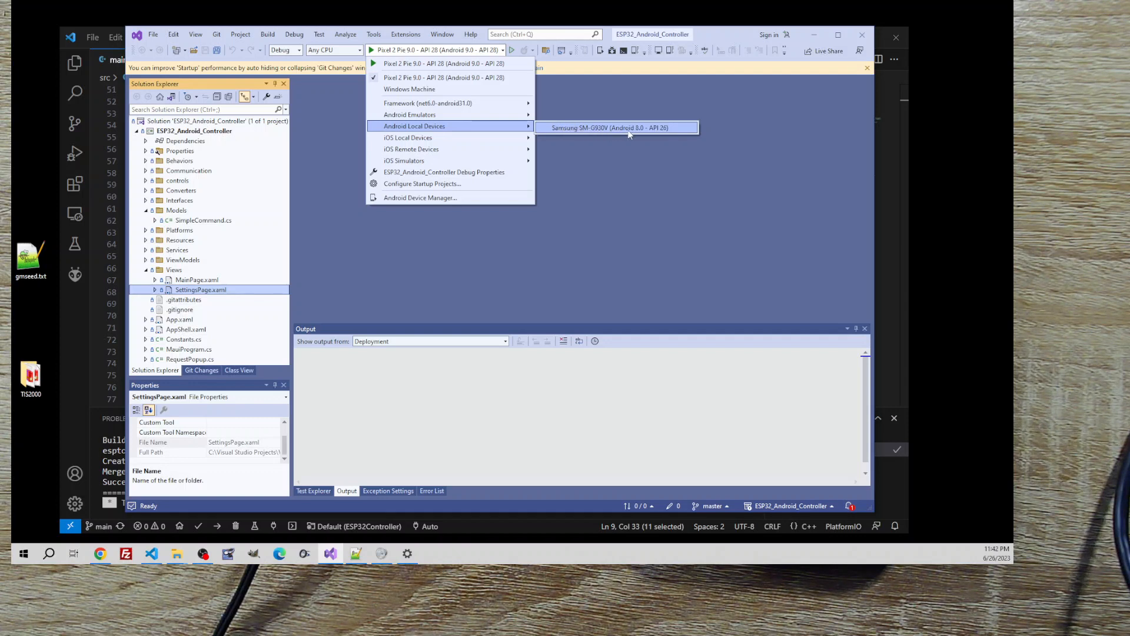
mouse_move(569, 135)
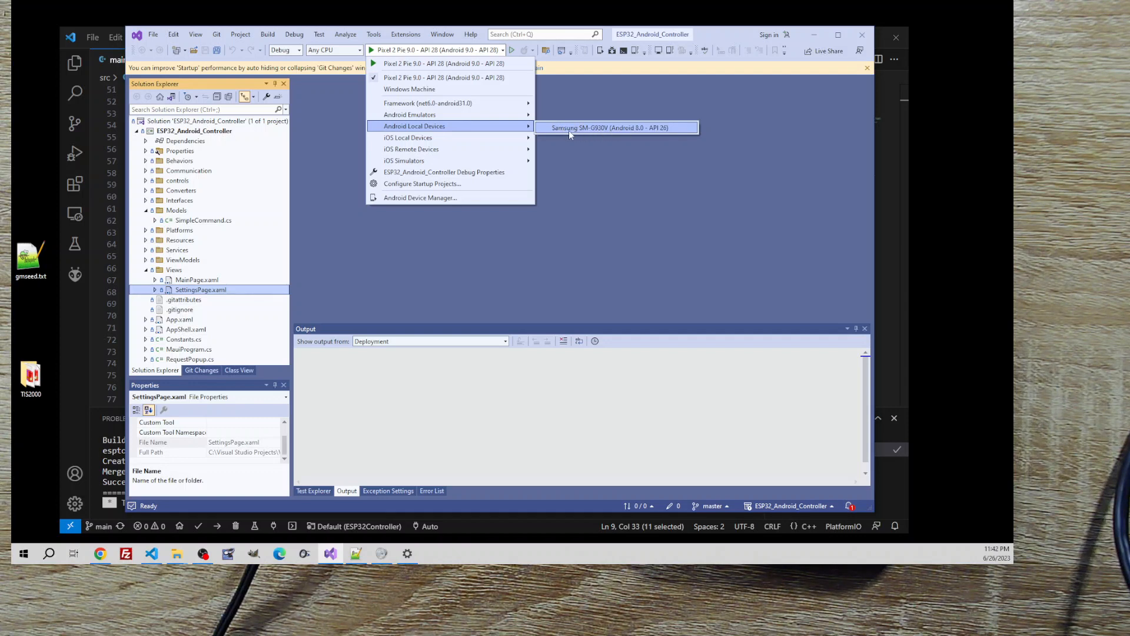
left_click(614, 127)
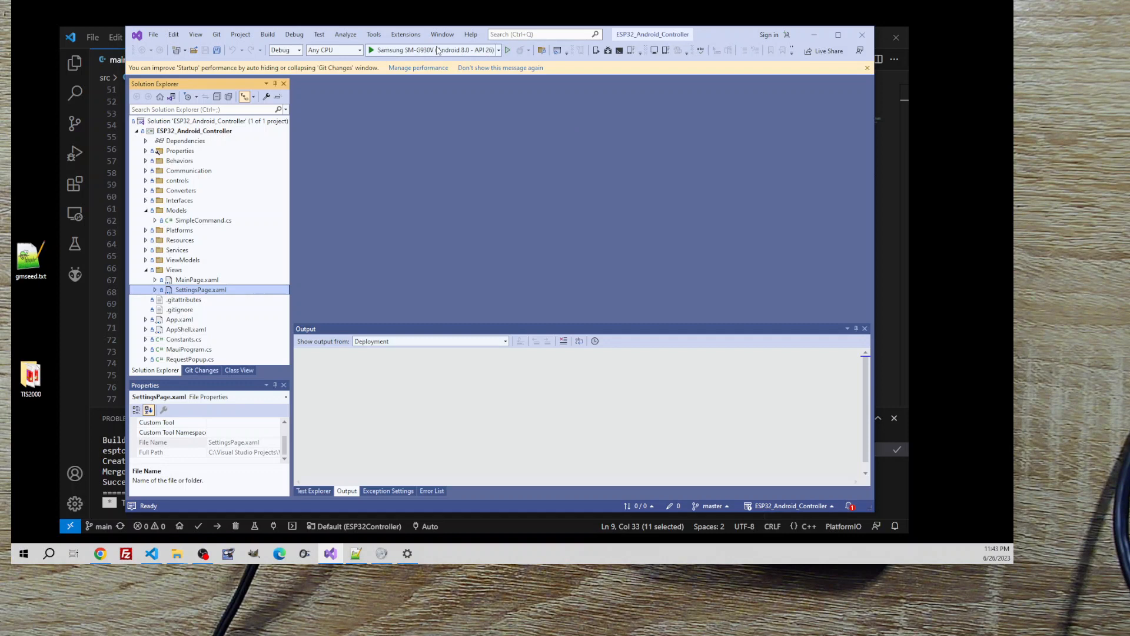
mouse_move(432, 50)
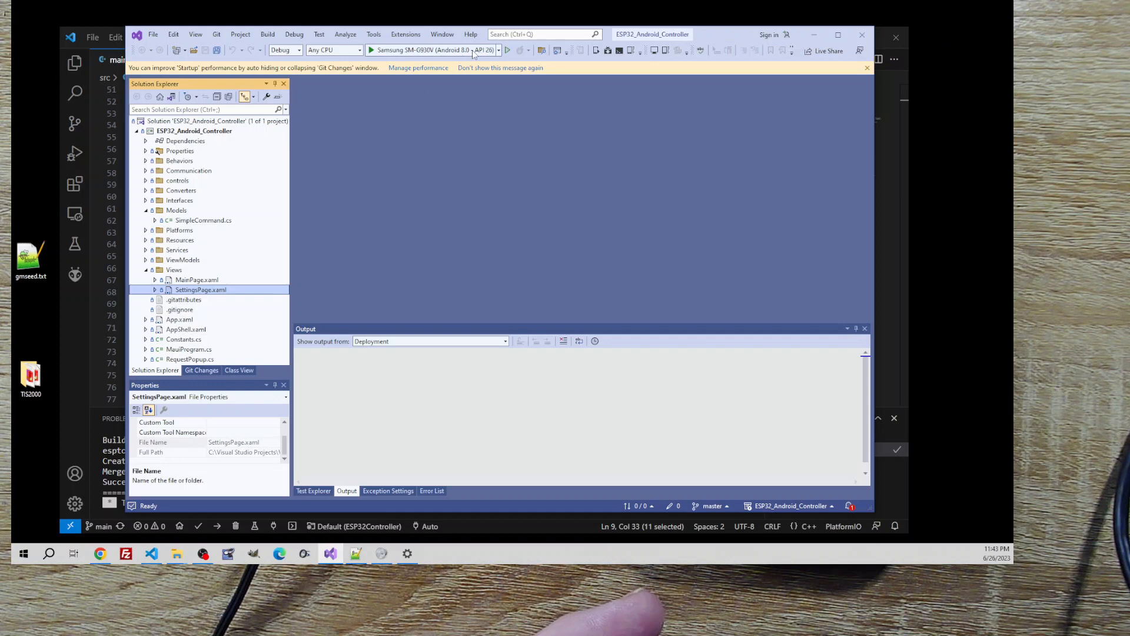
left_click(498, 49)
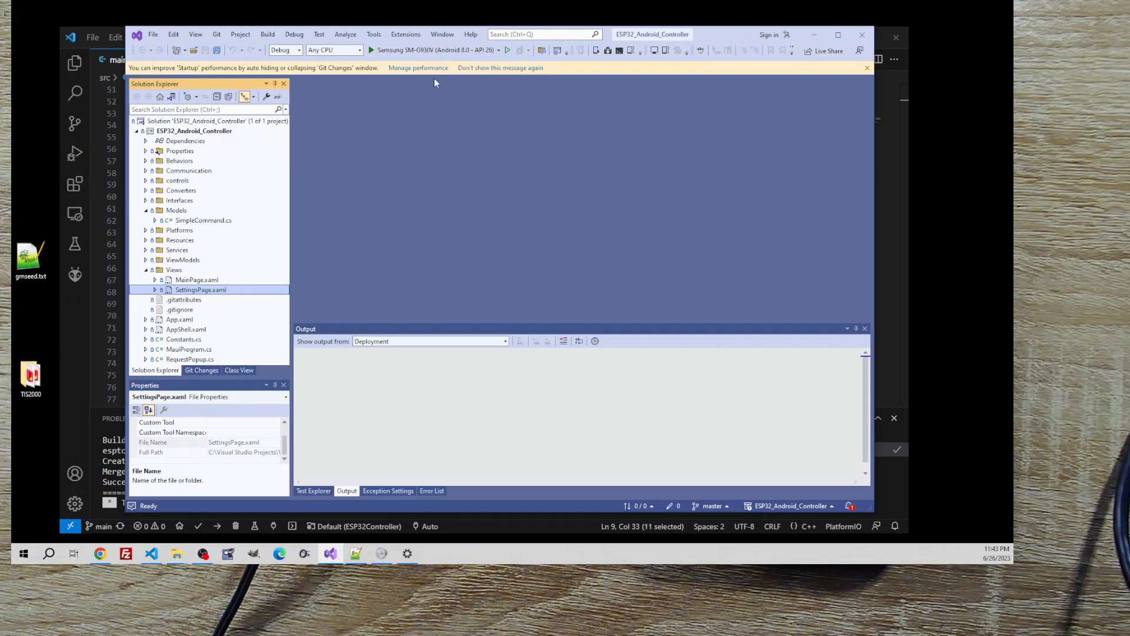
mouse_move(373, 110)
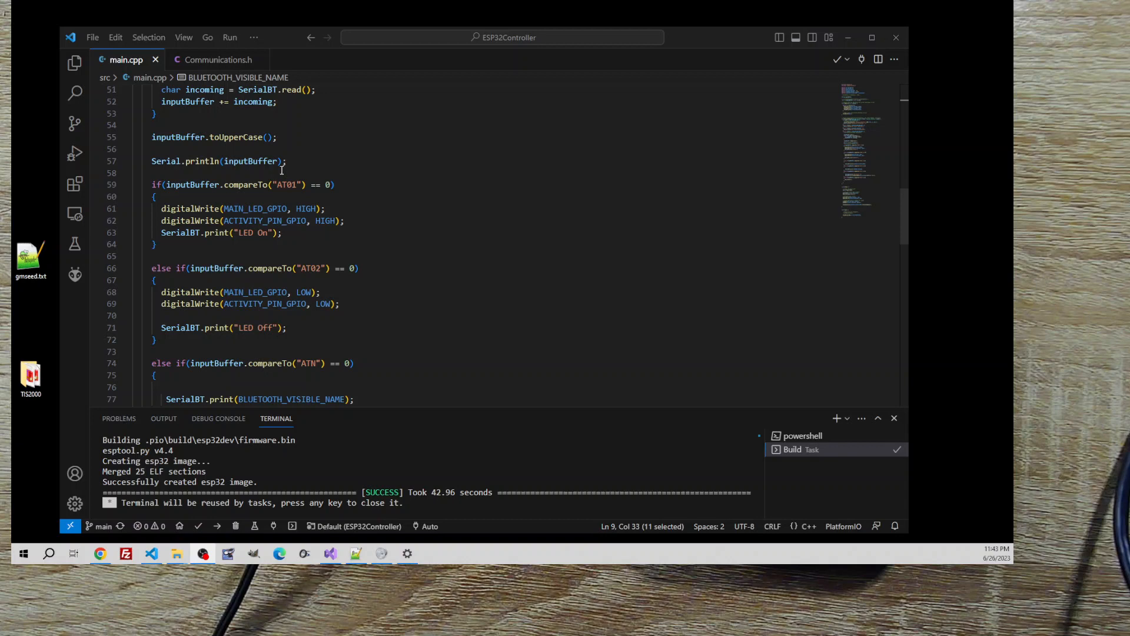
mouse_move(382, 146)
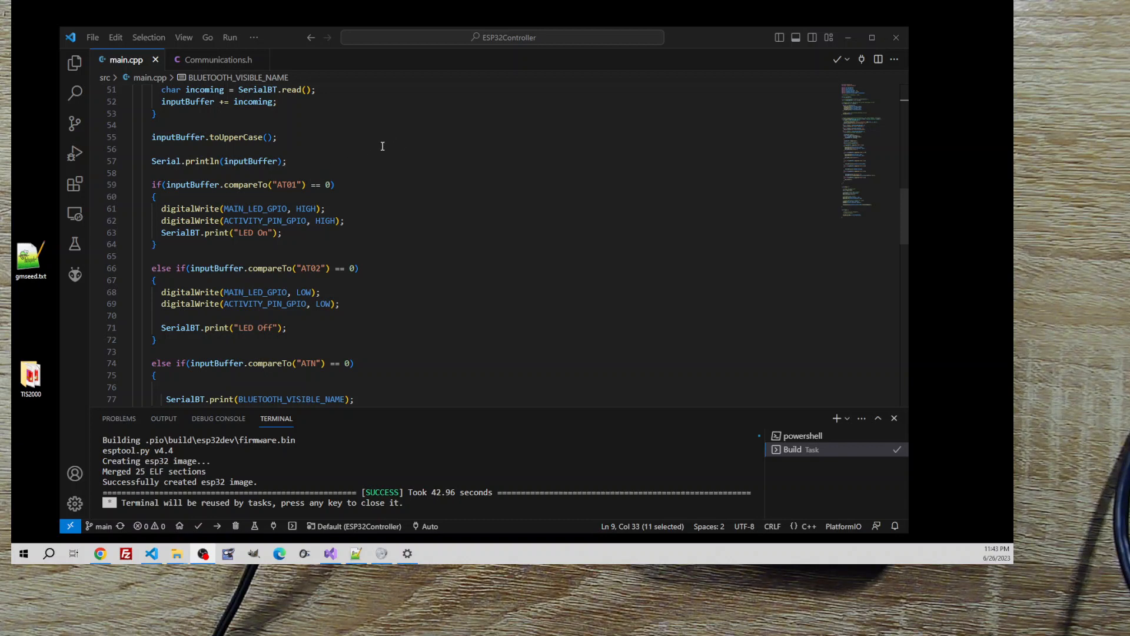
mouse_move(656, 72)
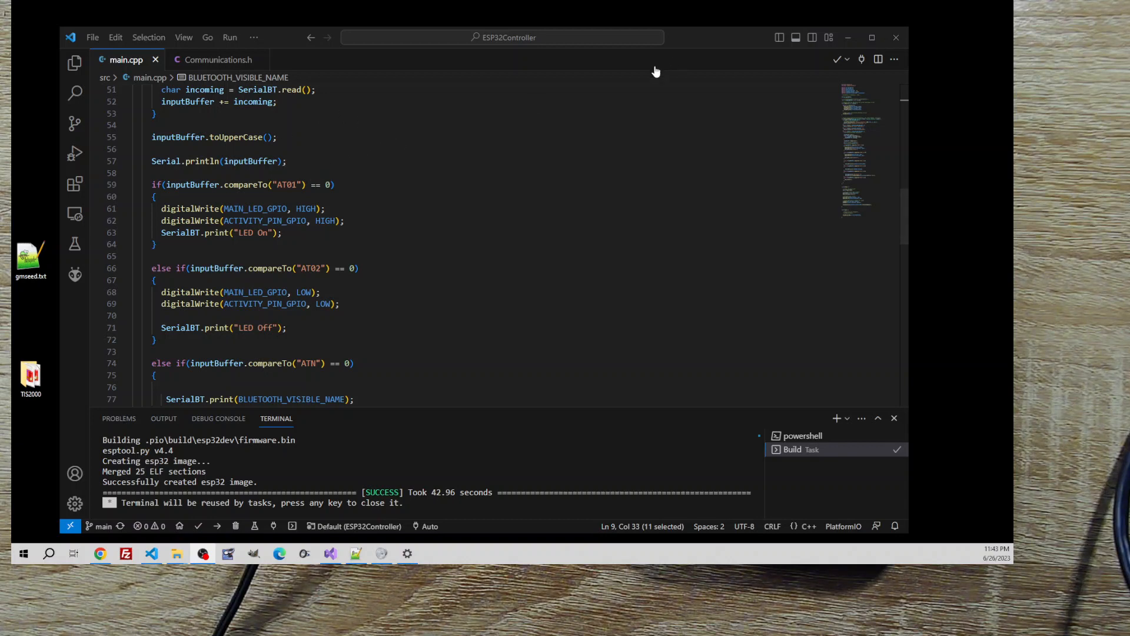
mouse_move(329, 143)
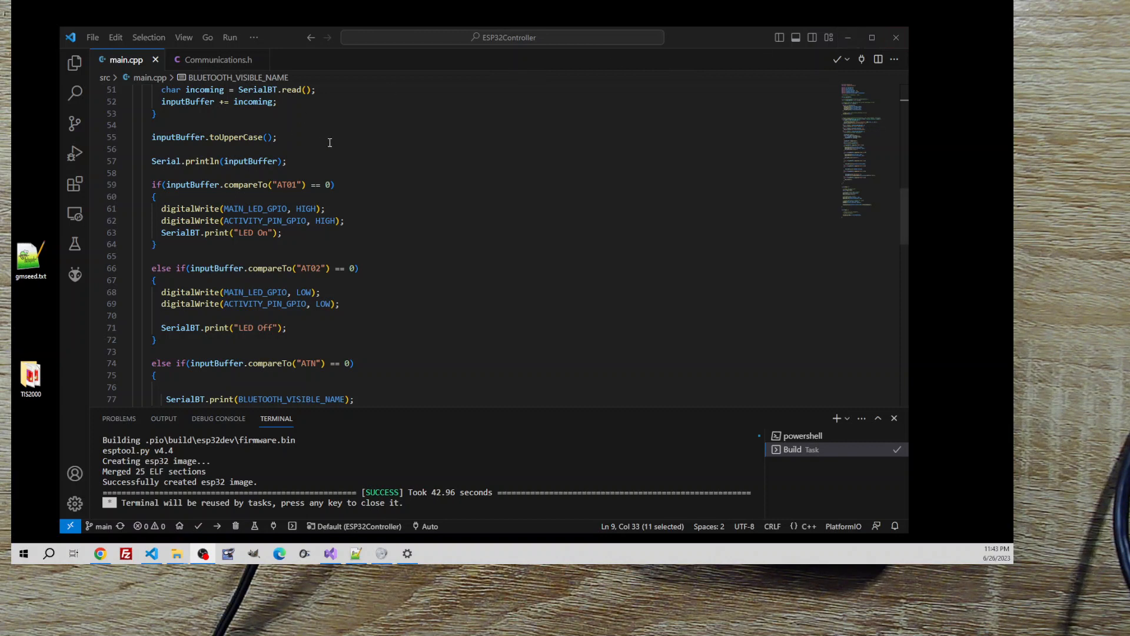
mouse_move(470, 173)
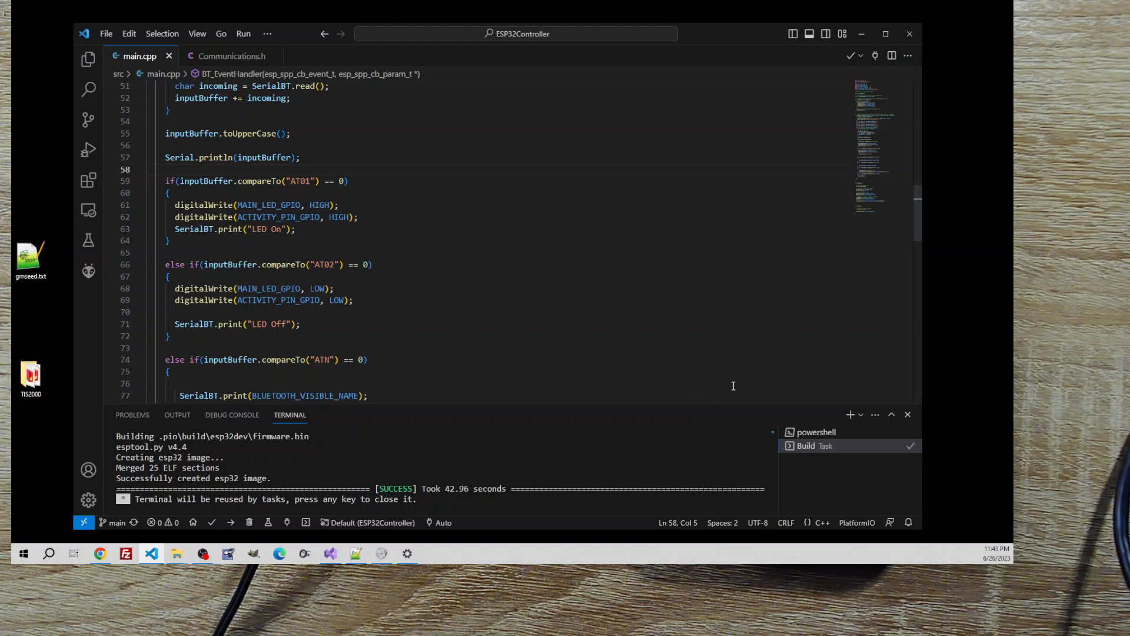
mouse_move(775, 467)
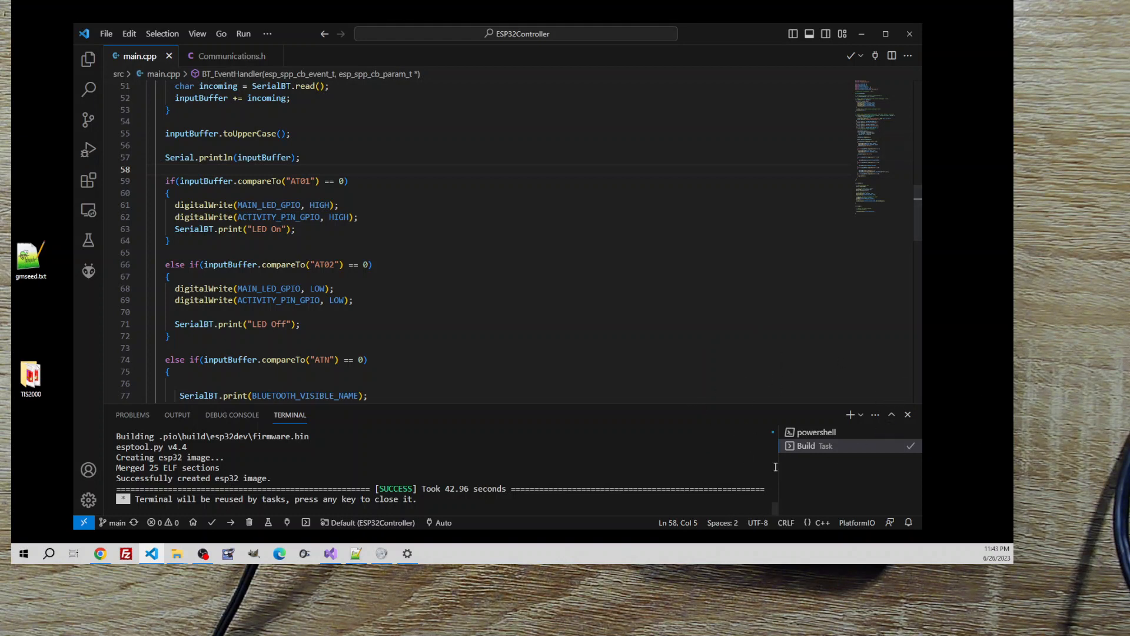
mouse_move(797, 368)
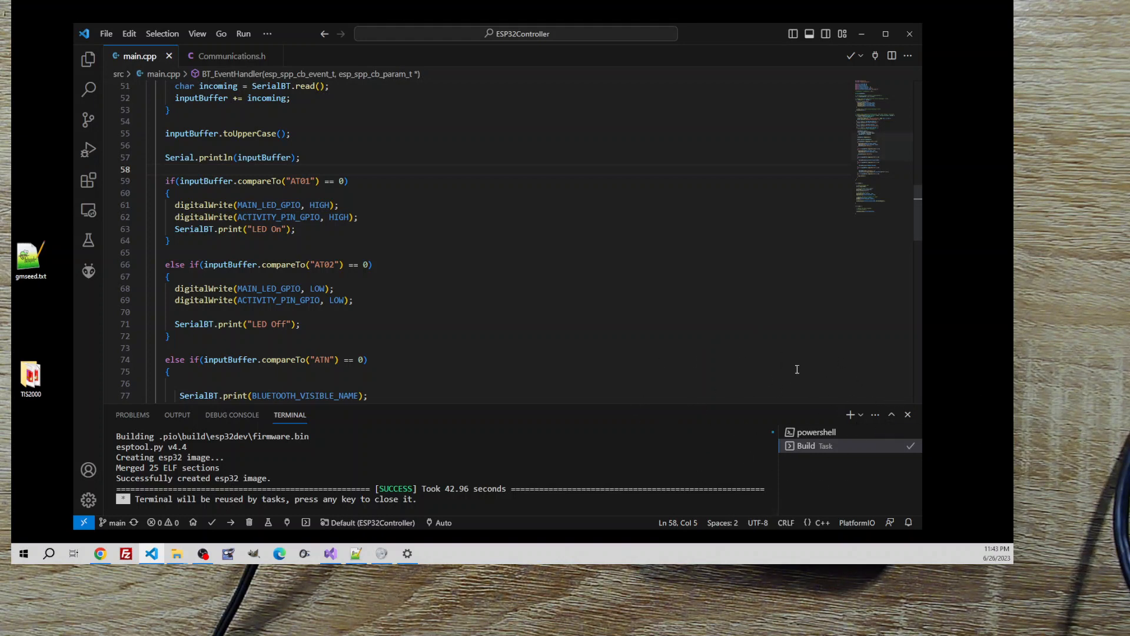
mouse_move(829, 402)
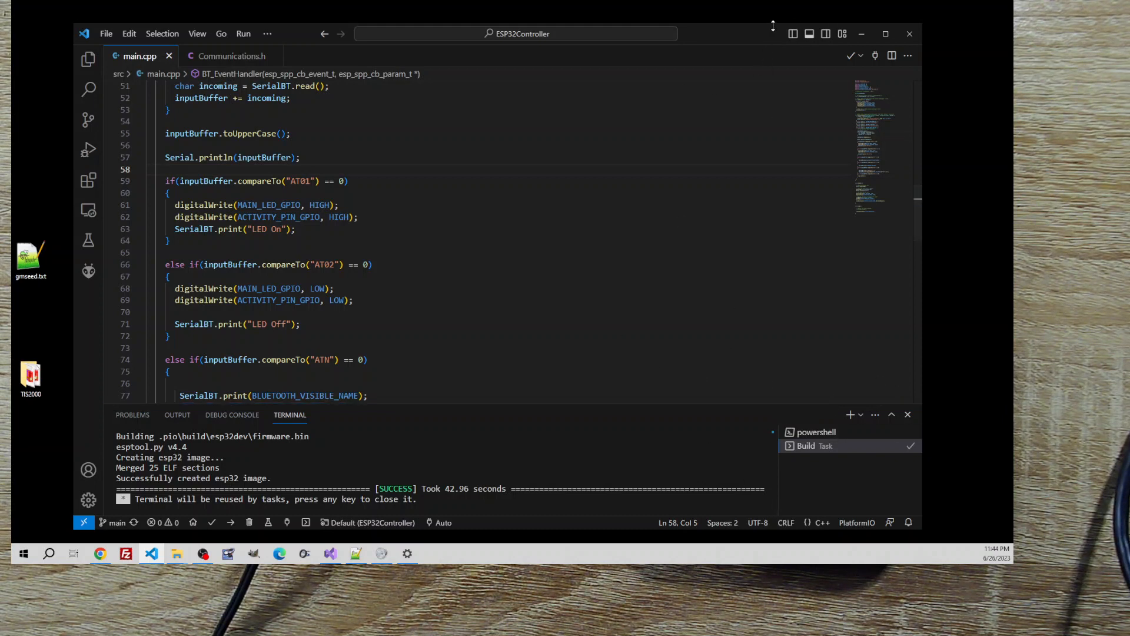
mouse_move(726, 40)
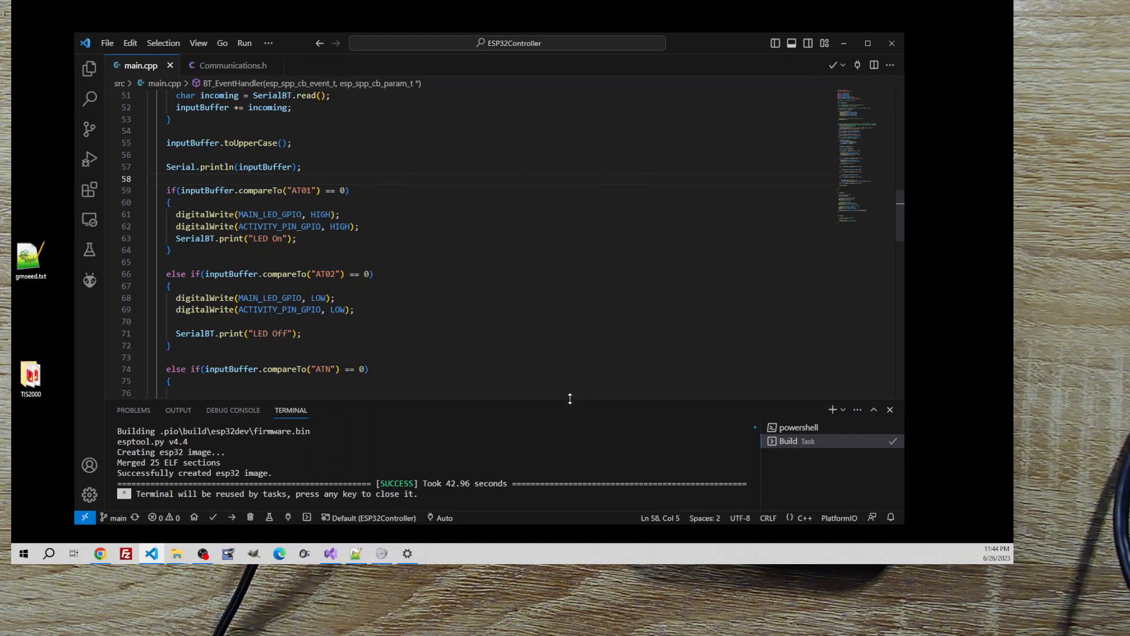
scroll("up", 3)
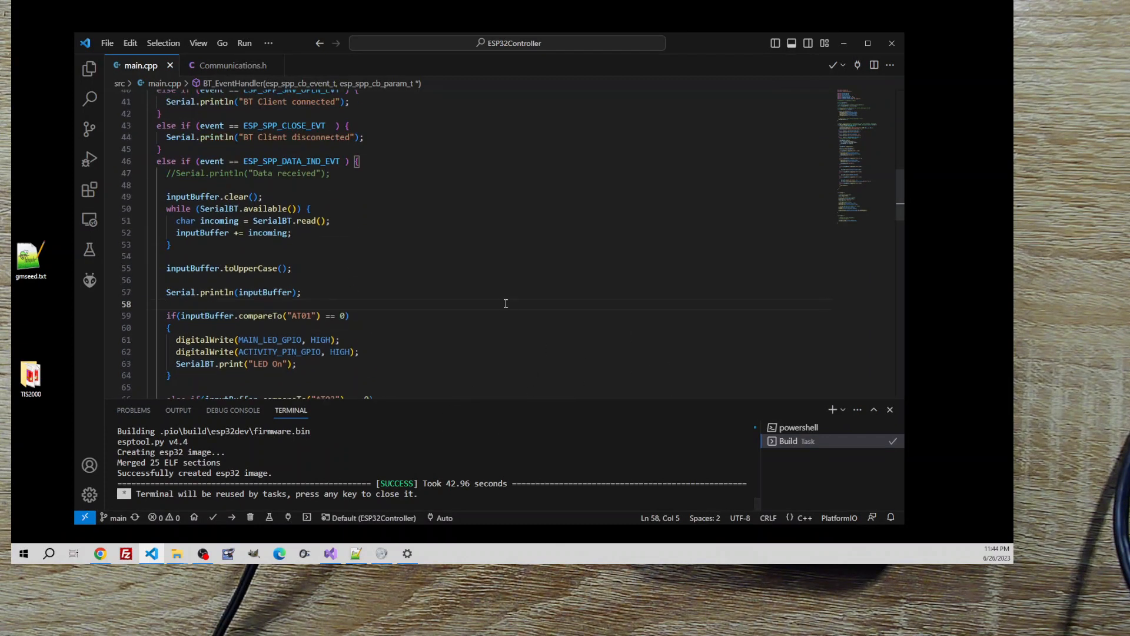
scroll("up", 3)
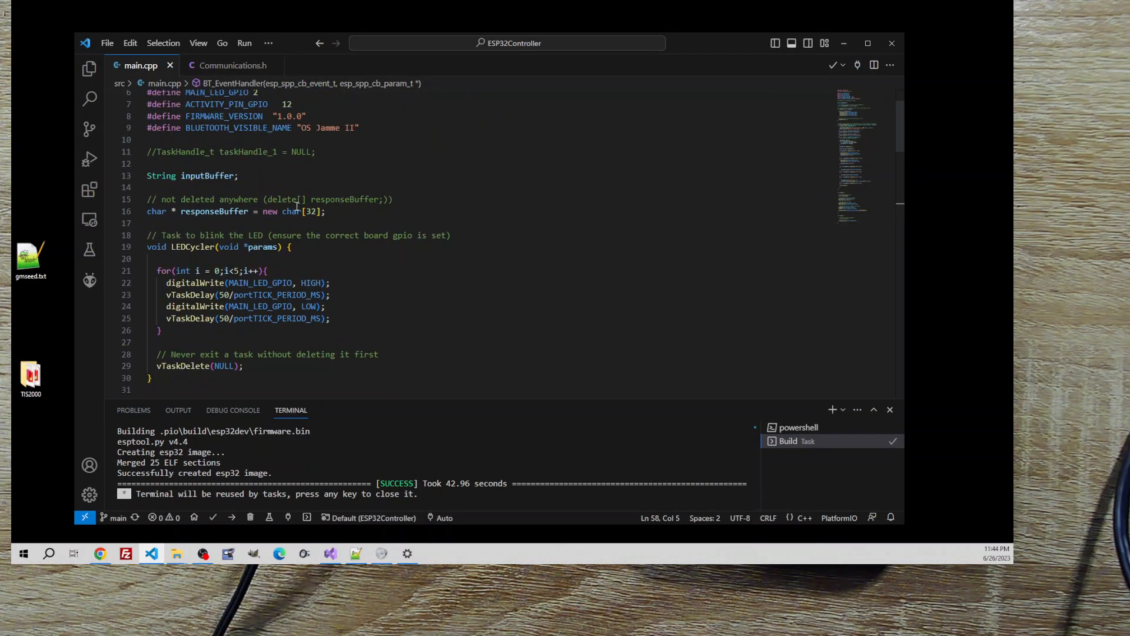
double_click(227, 107)
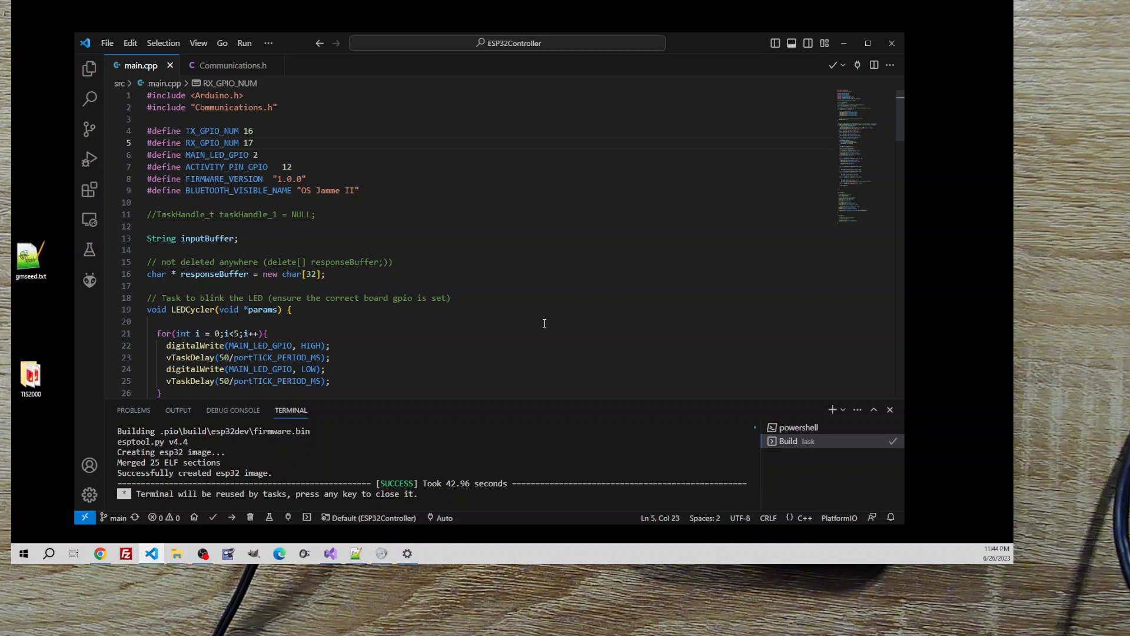
mouse_move(384, 418)
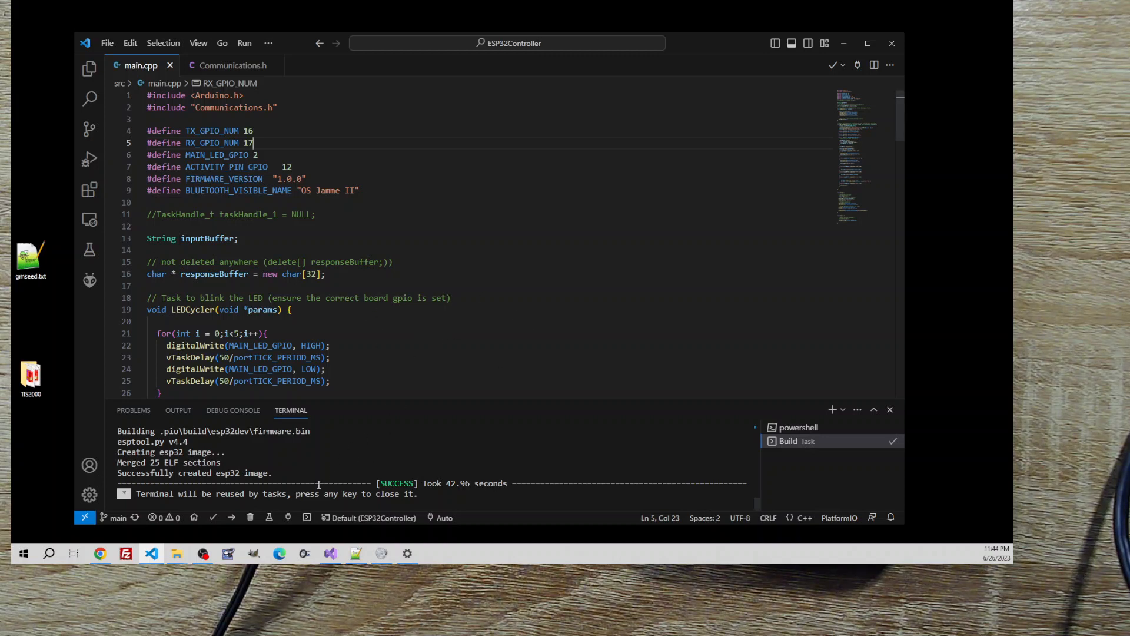
mouse_move(175, 554)
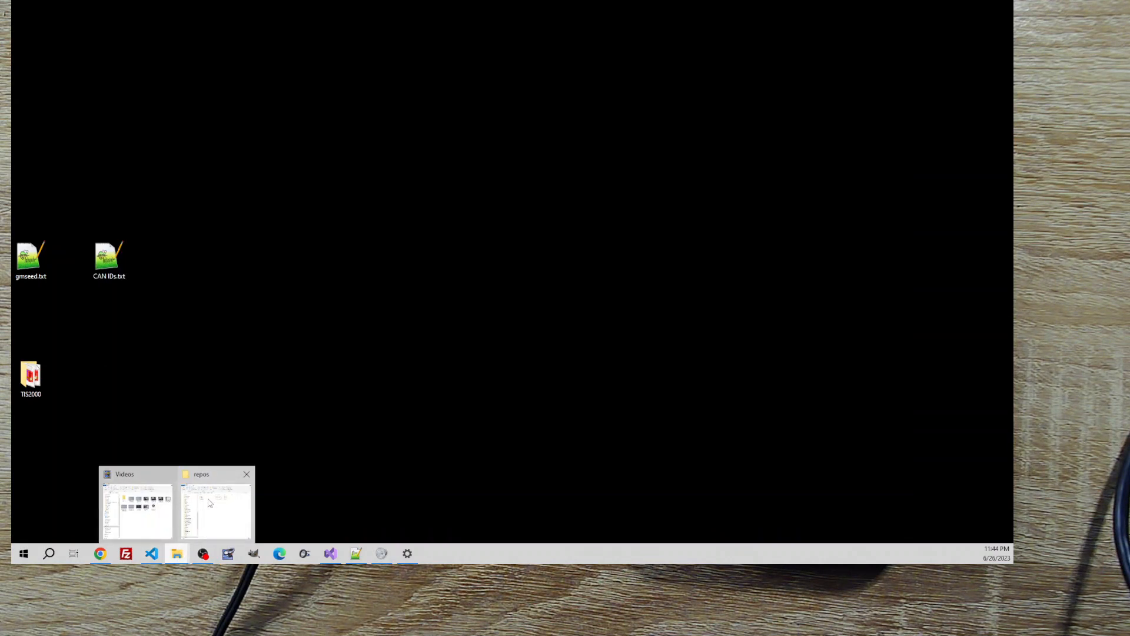
left_click(214, 509)
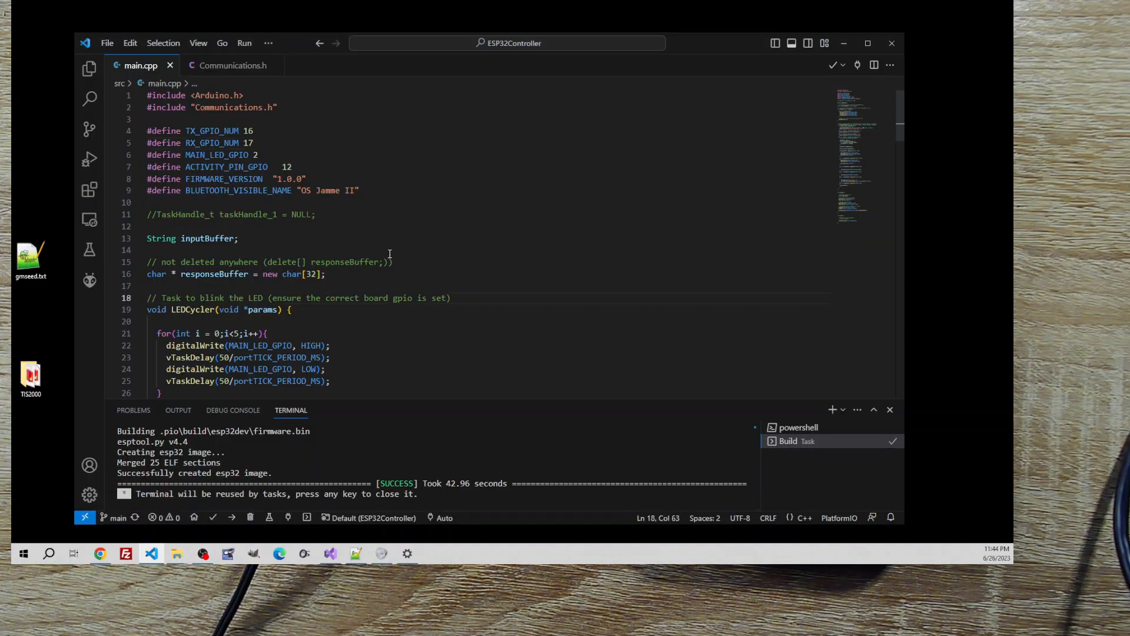
mouse_move(734, 44)
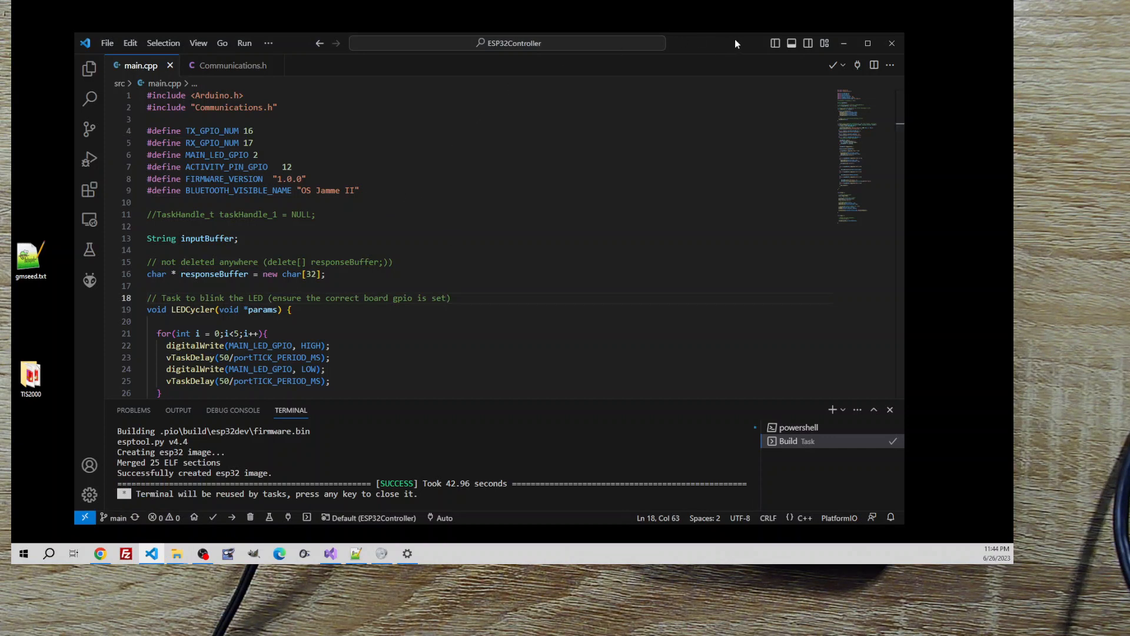
mouse_move(801, 44)
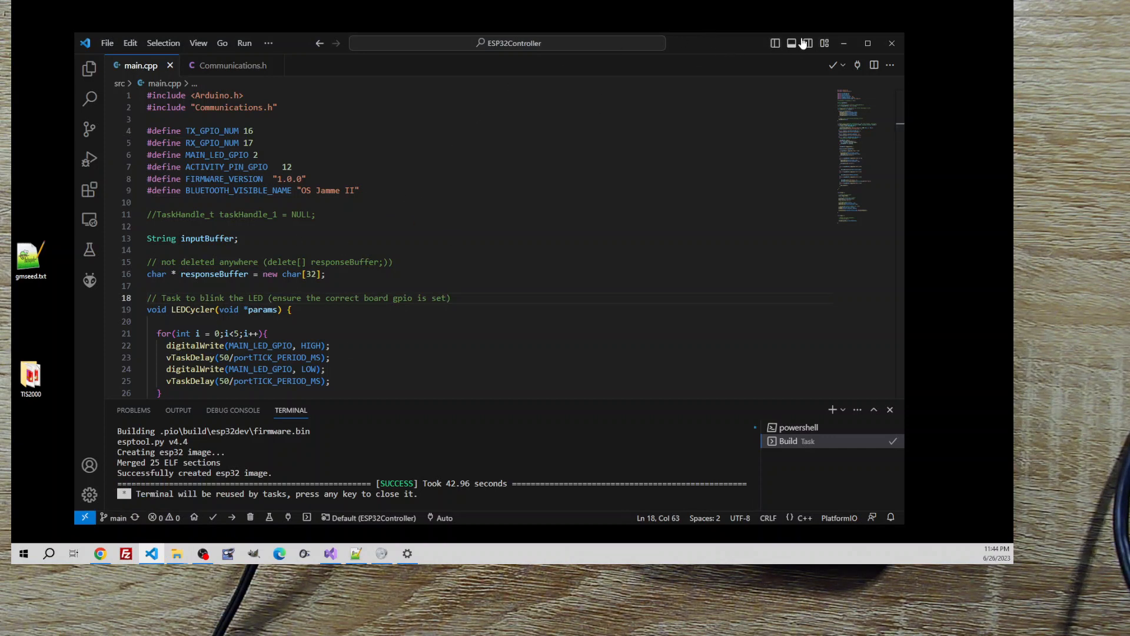
mouse_move(381, 145)
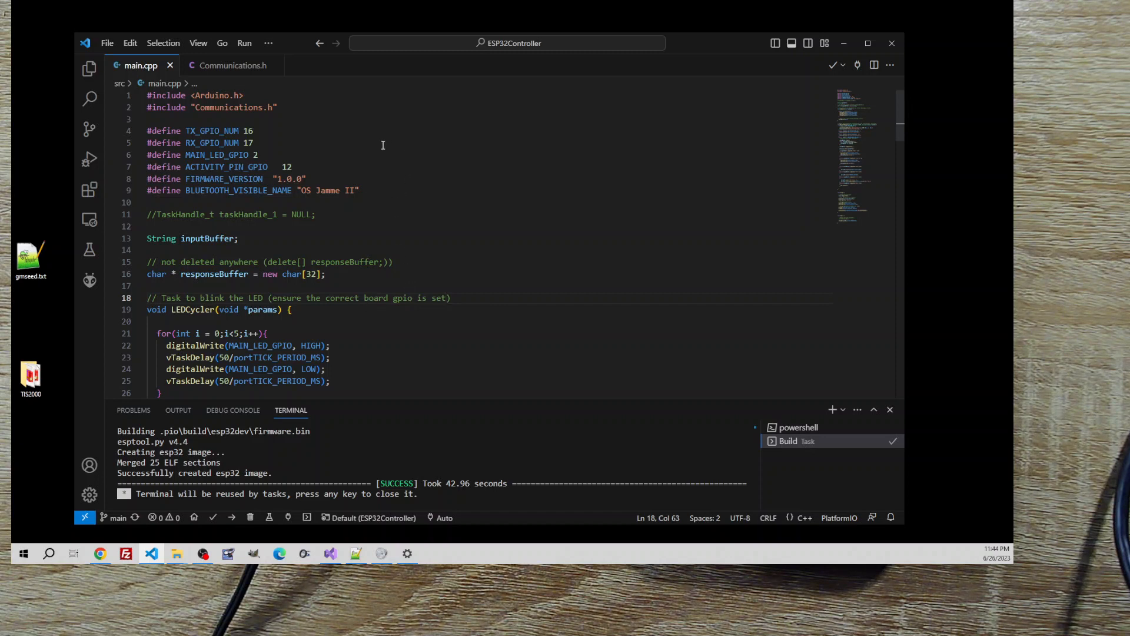